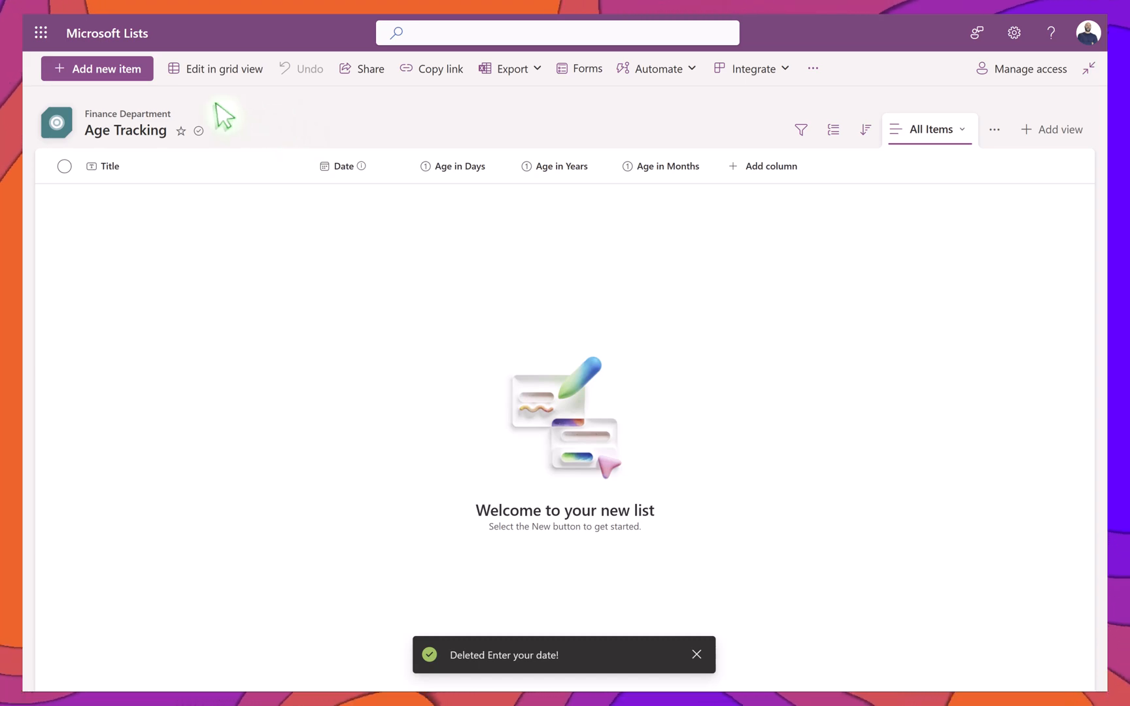
Step: Add a list item with date 1/1/2000, then switch over to Power Automate
left_click(96, 68)
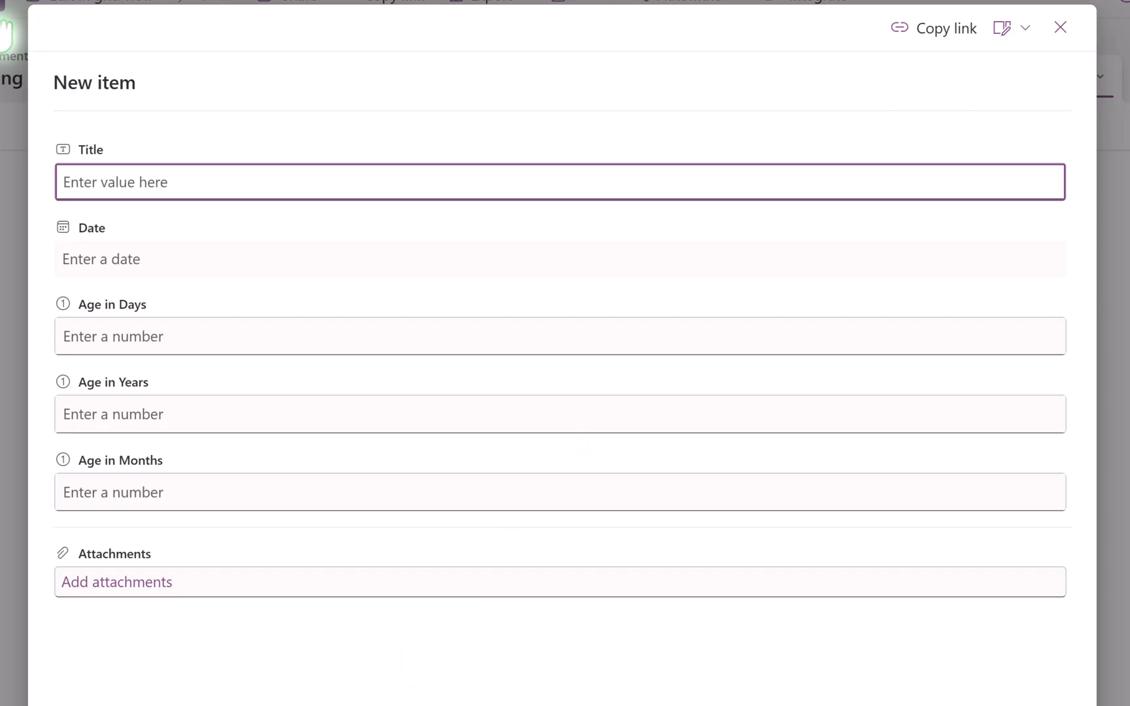
type("Enter Your Date!")
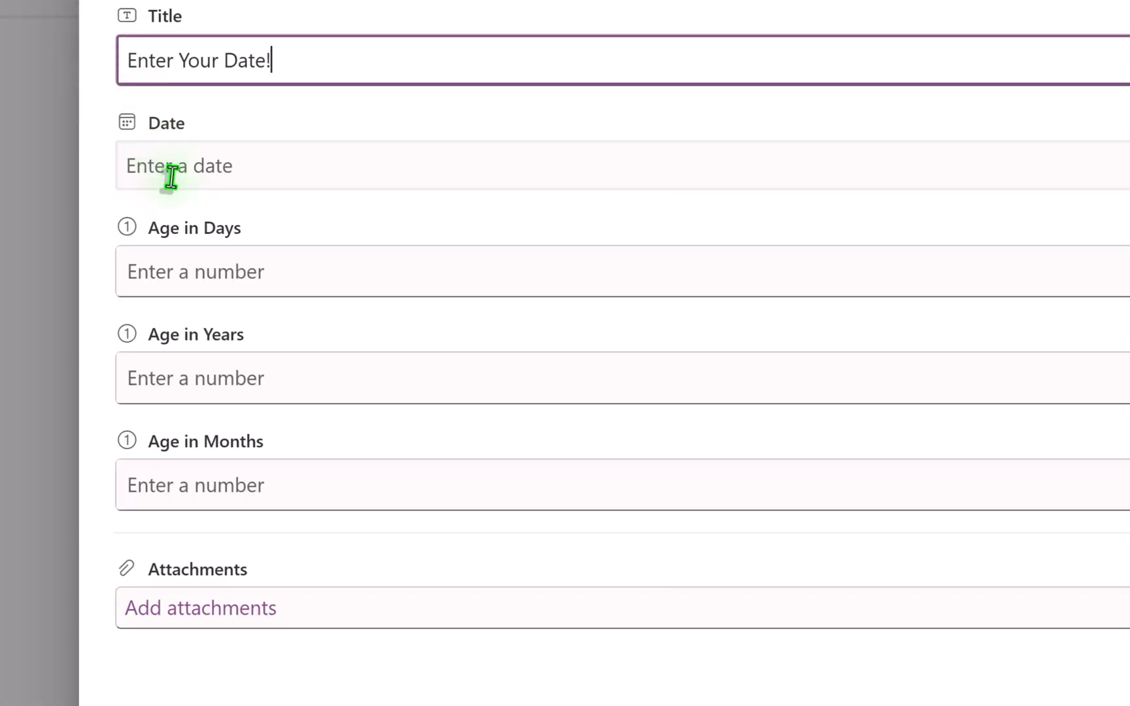
type("1/1/2000")
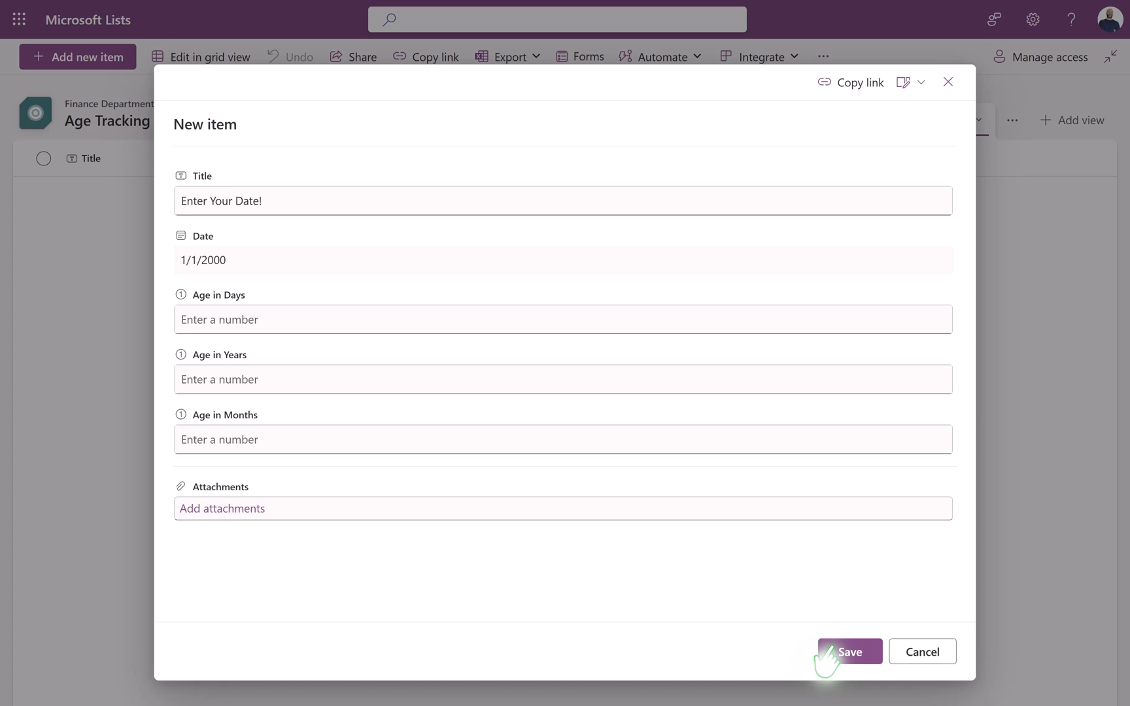
left_click(849, 651)
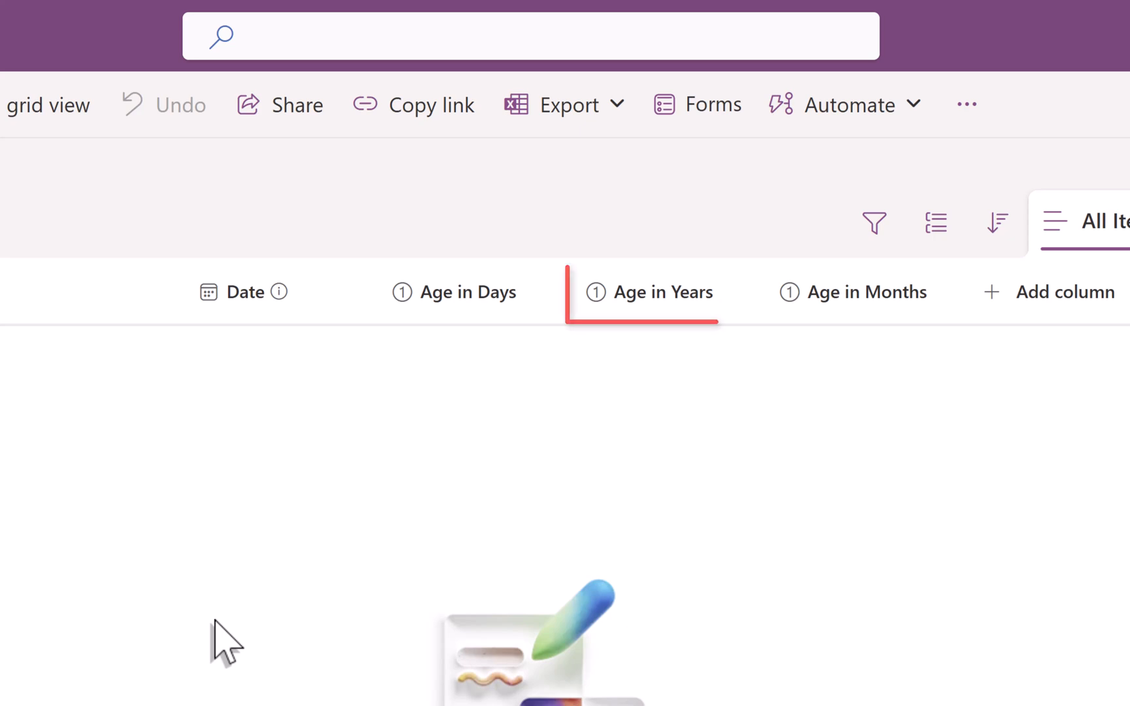
left_click(857, 291)
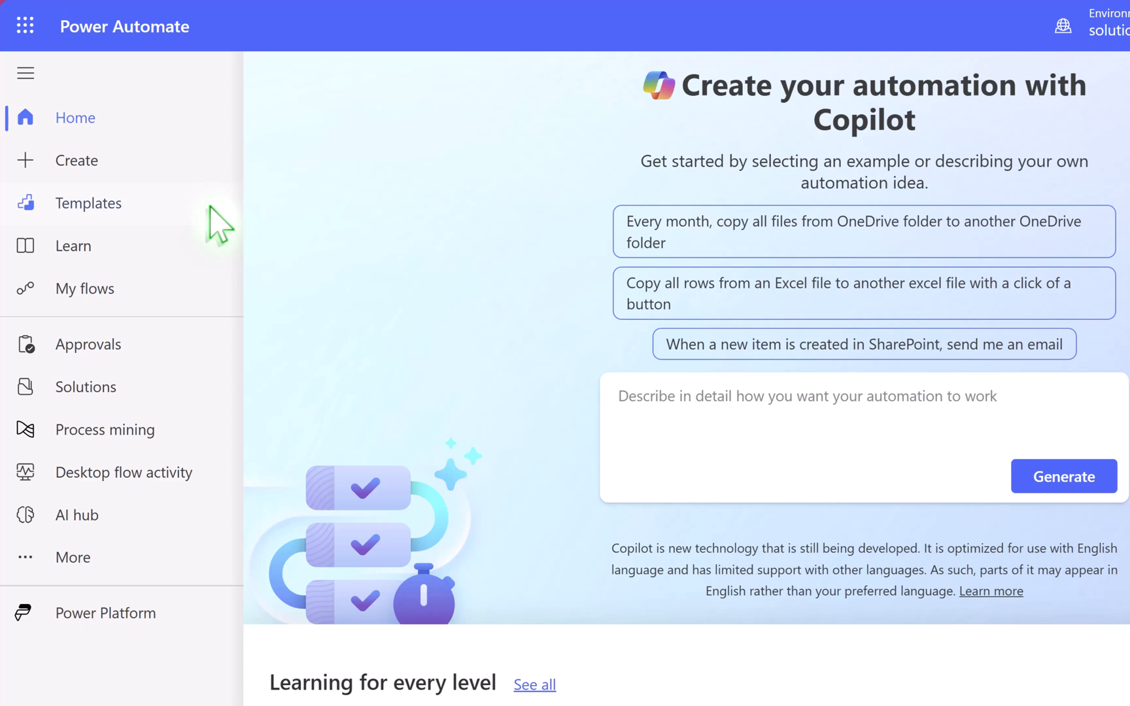
Step: Create an automated cloud flow 'Calculate Age on Item Create' with the SharePoint 'When an item is created' trigger
left_click(76, 160)
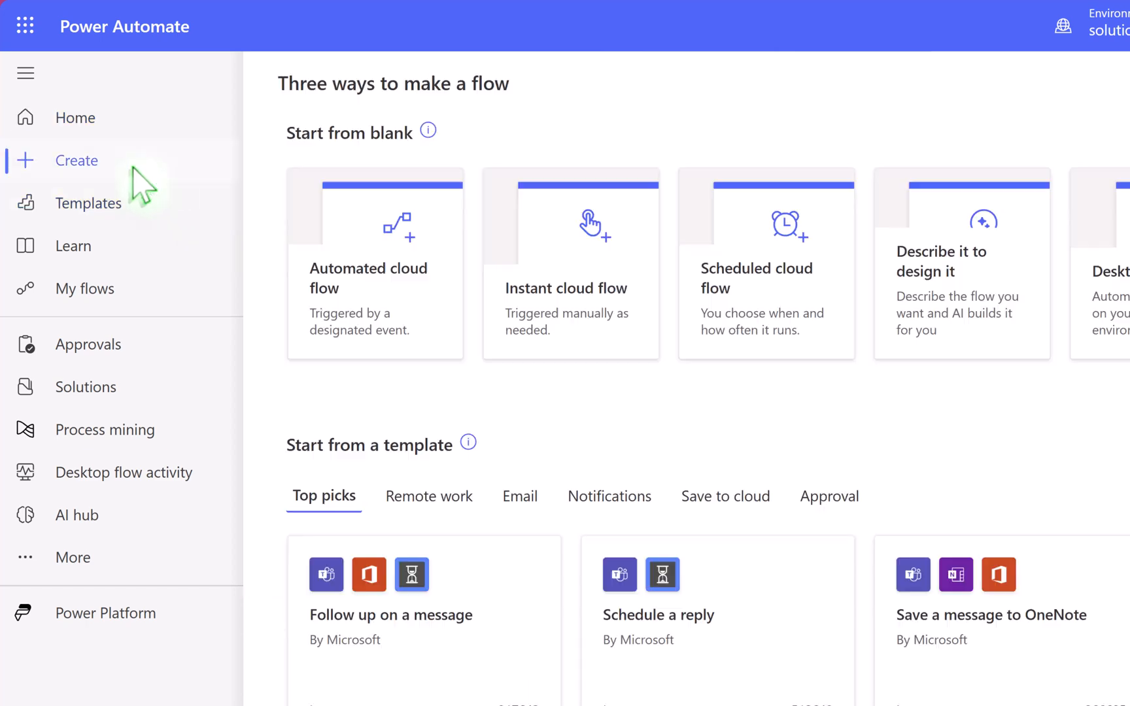
left_click(374, 264)
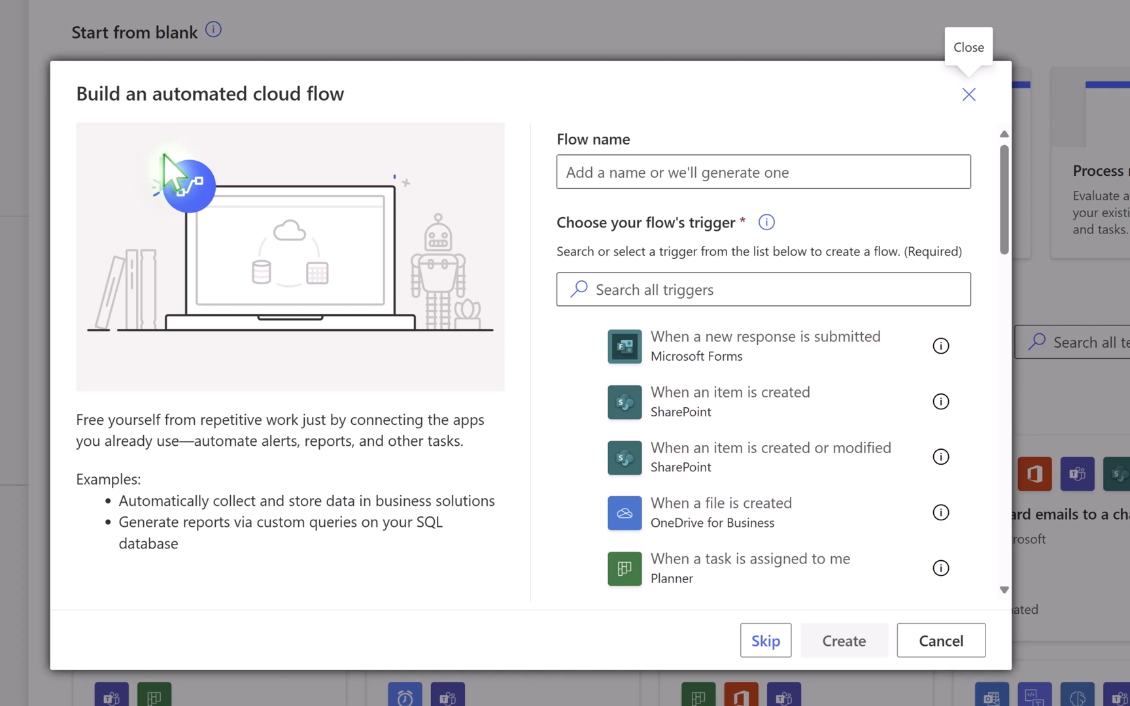
left_click(763, 171)
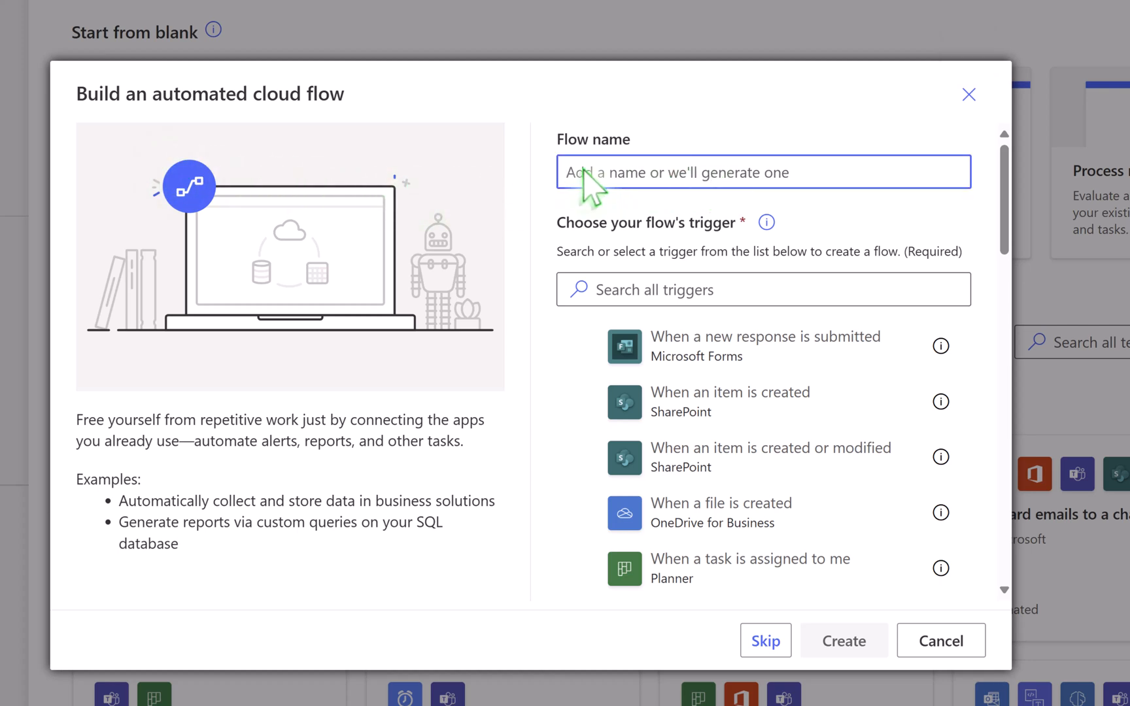
type("Calculate Age on Item Create")
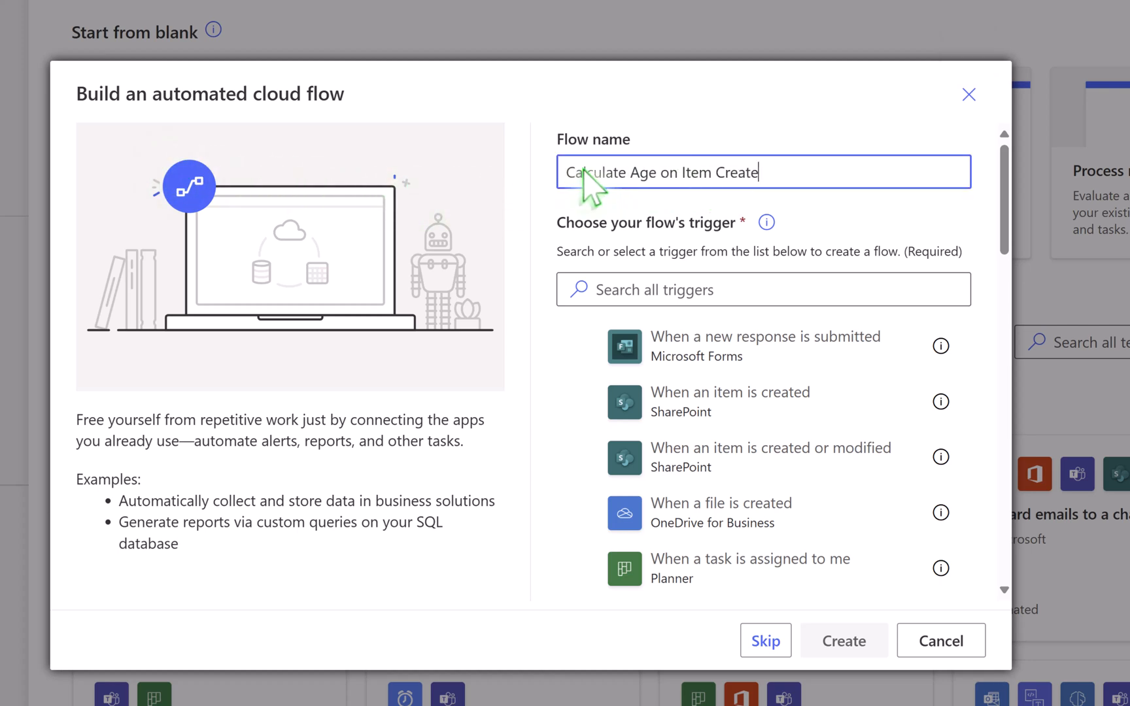
mouse_move(670, 320)
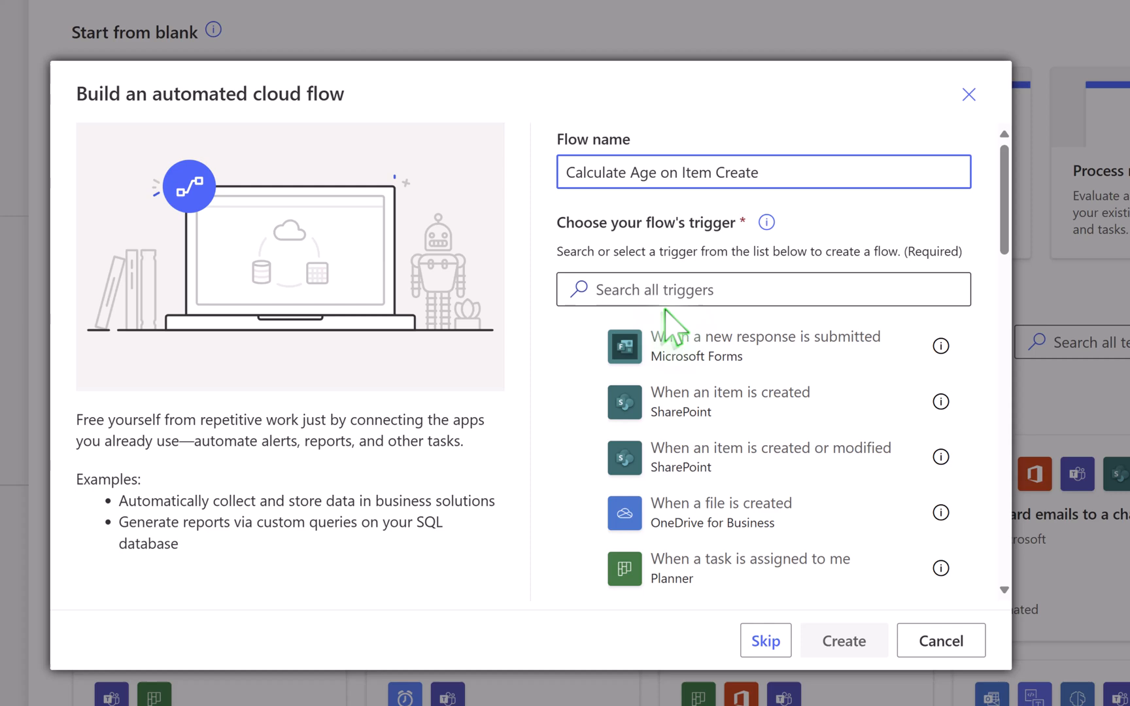
left_click(730, 402)
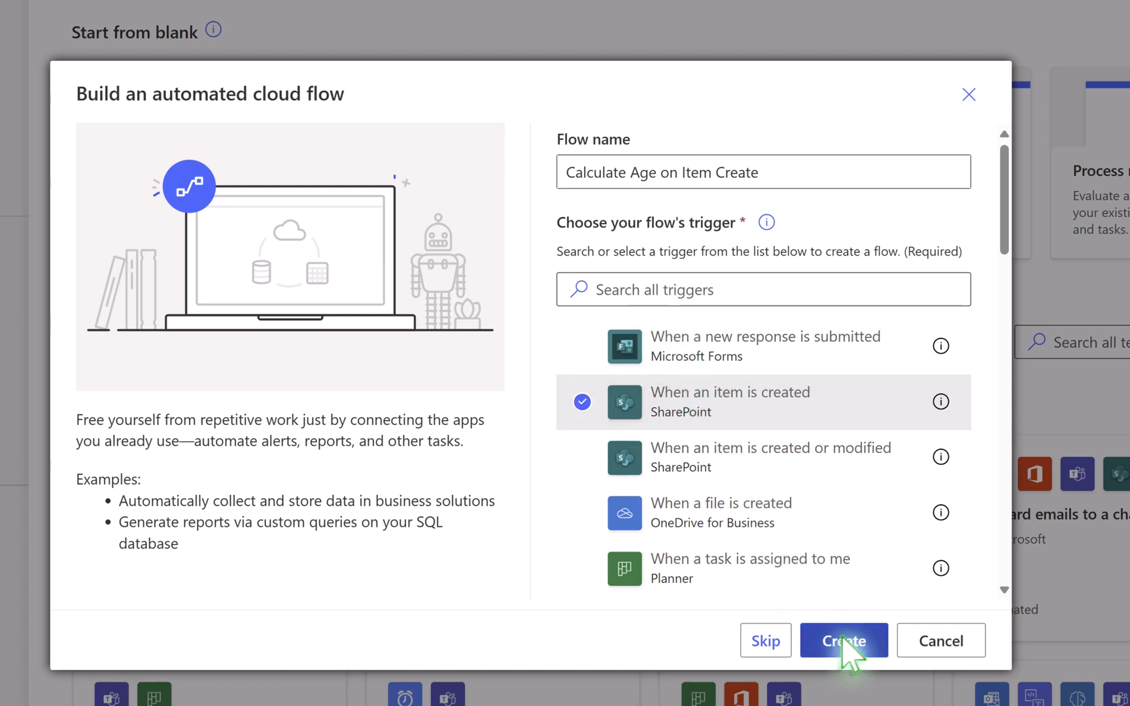
left_click(844, 641)
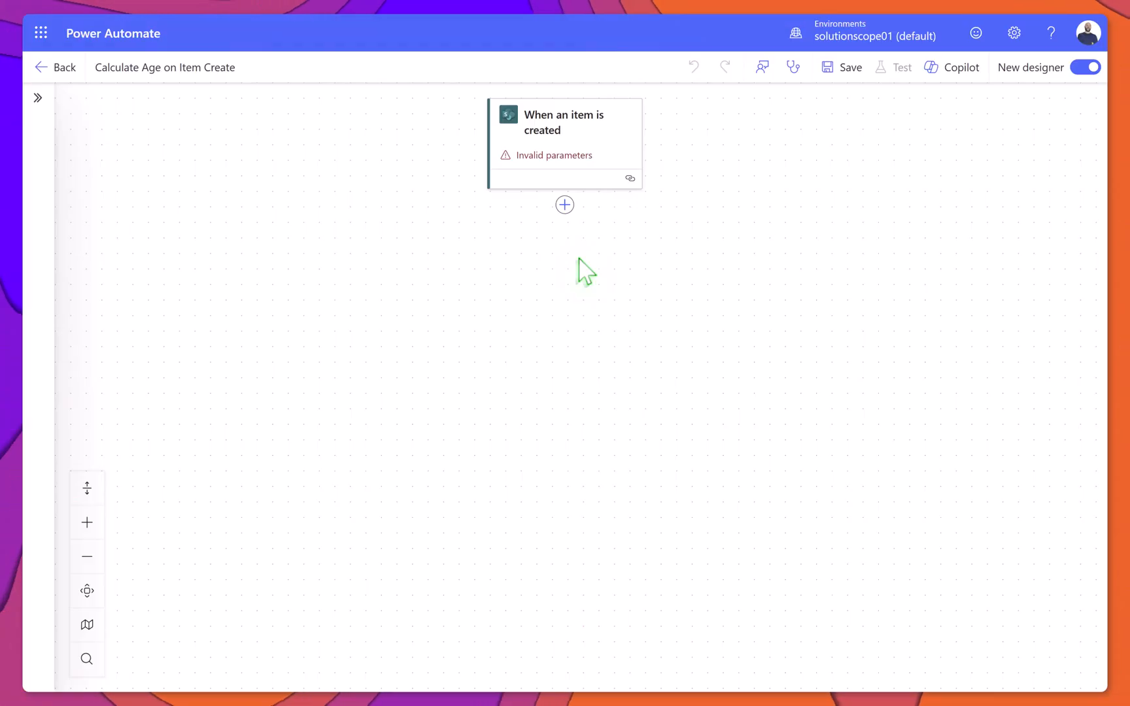
mouse_move(601, 154)
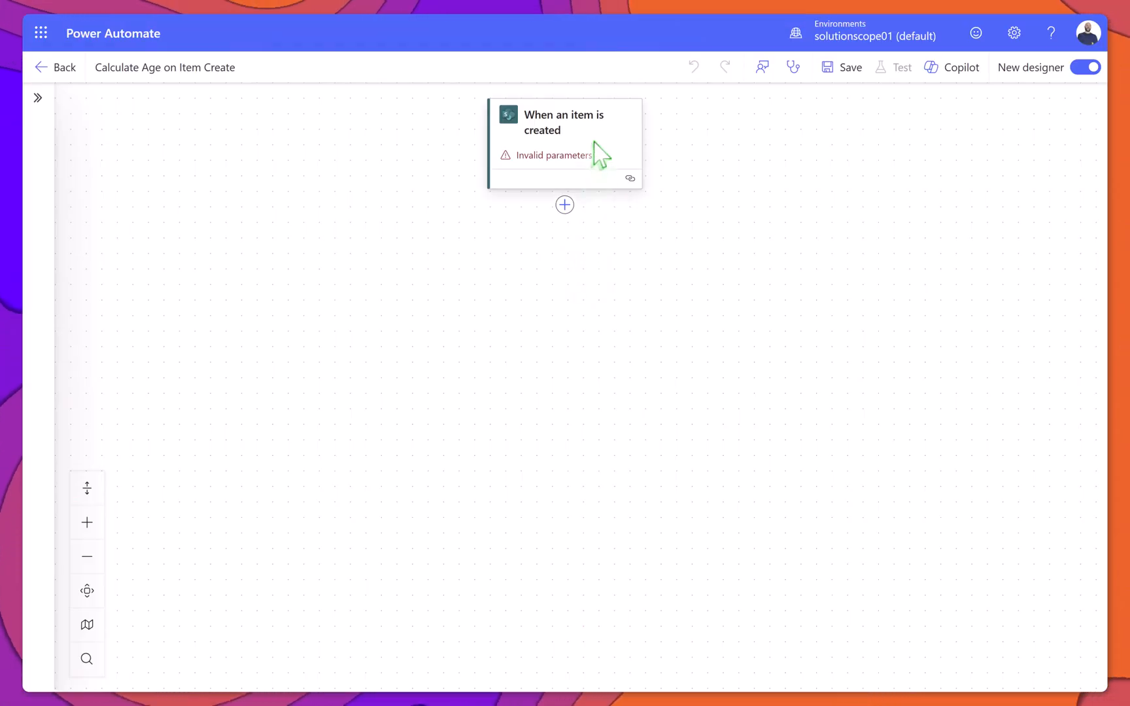
Step: Point the trigger at the Finance Department site's Age Tracking list
left_click(565, 123)
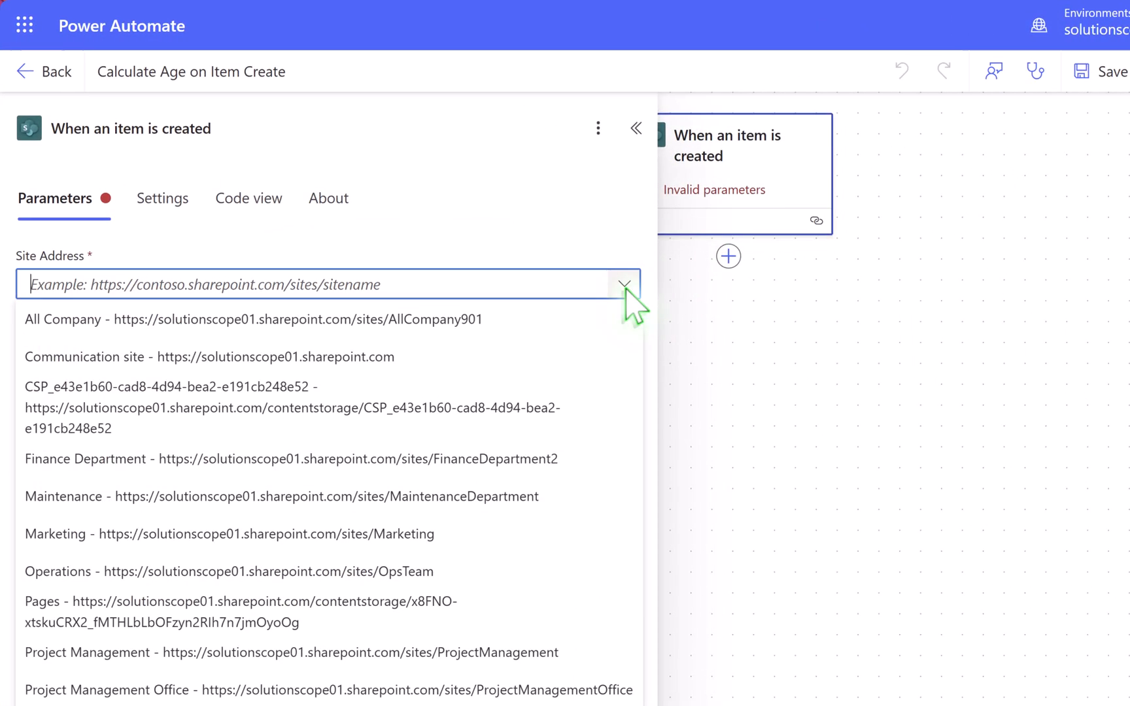
mouse_move(309, 459)
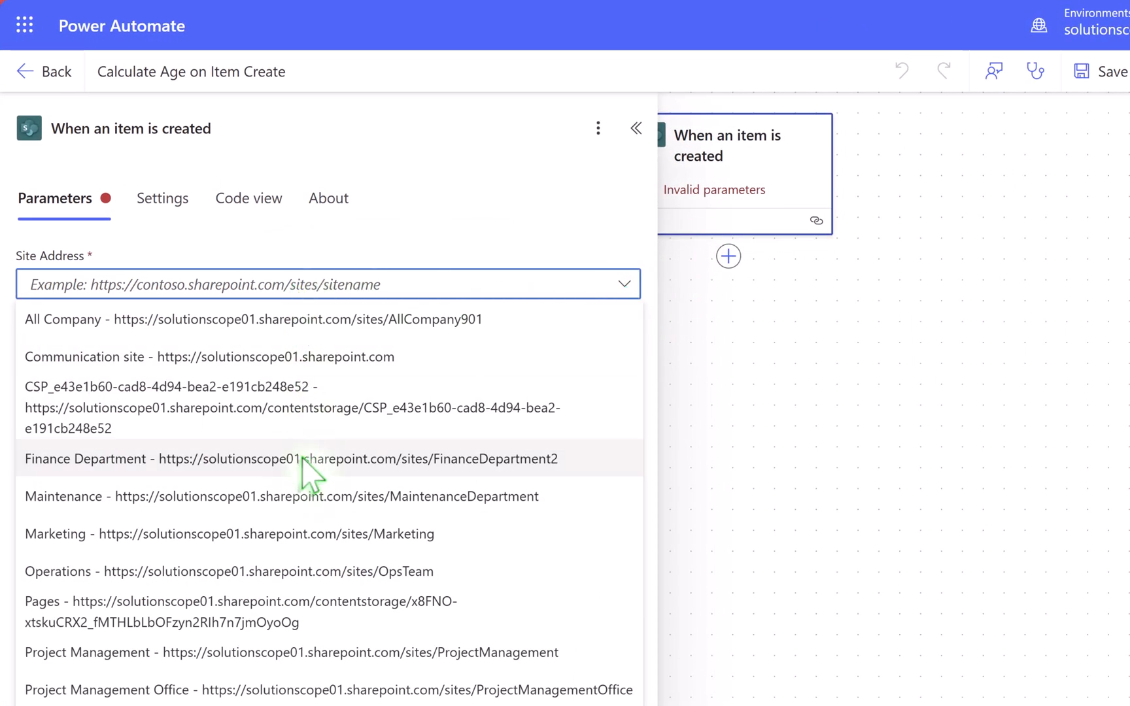
left_click(290, 459)
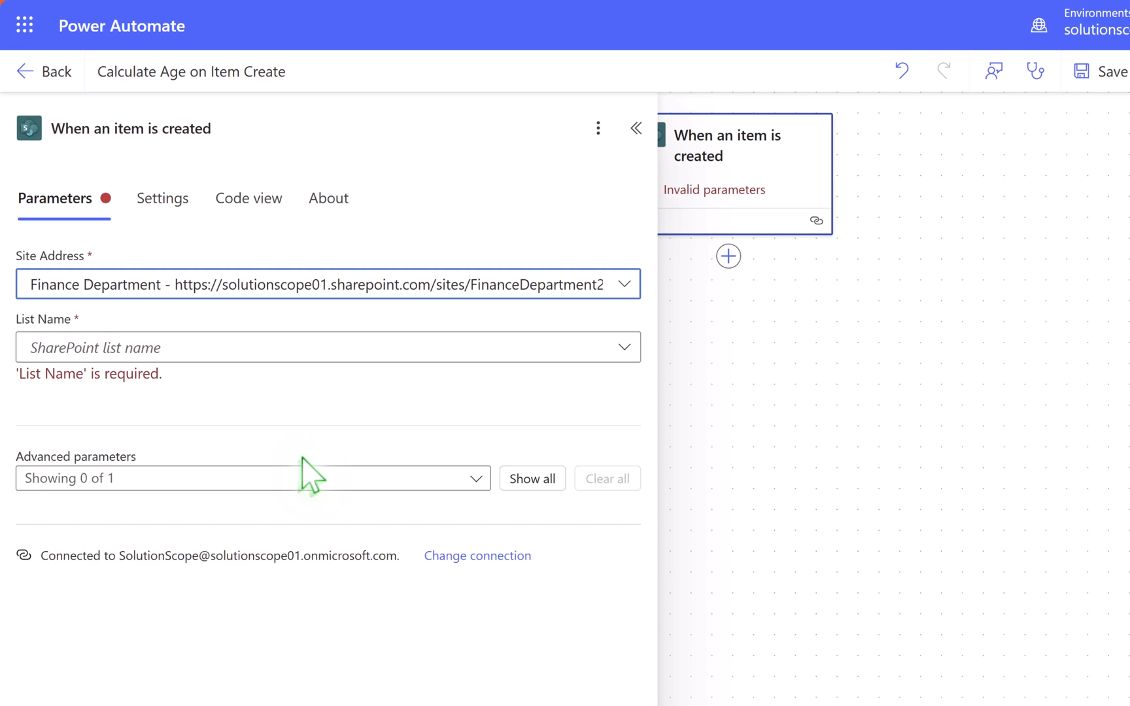
left_click(327, 348)
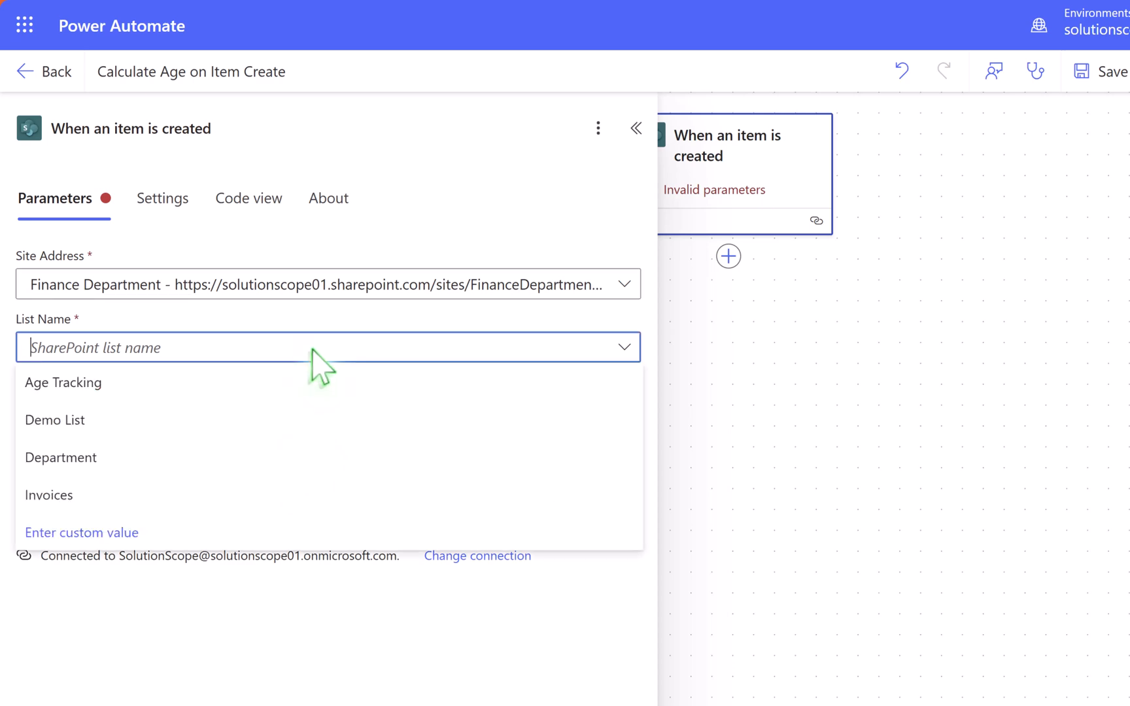
left_click(63, 382)
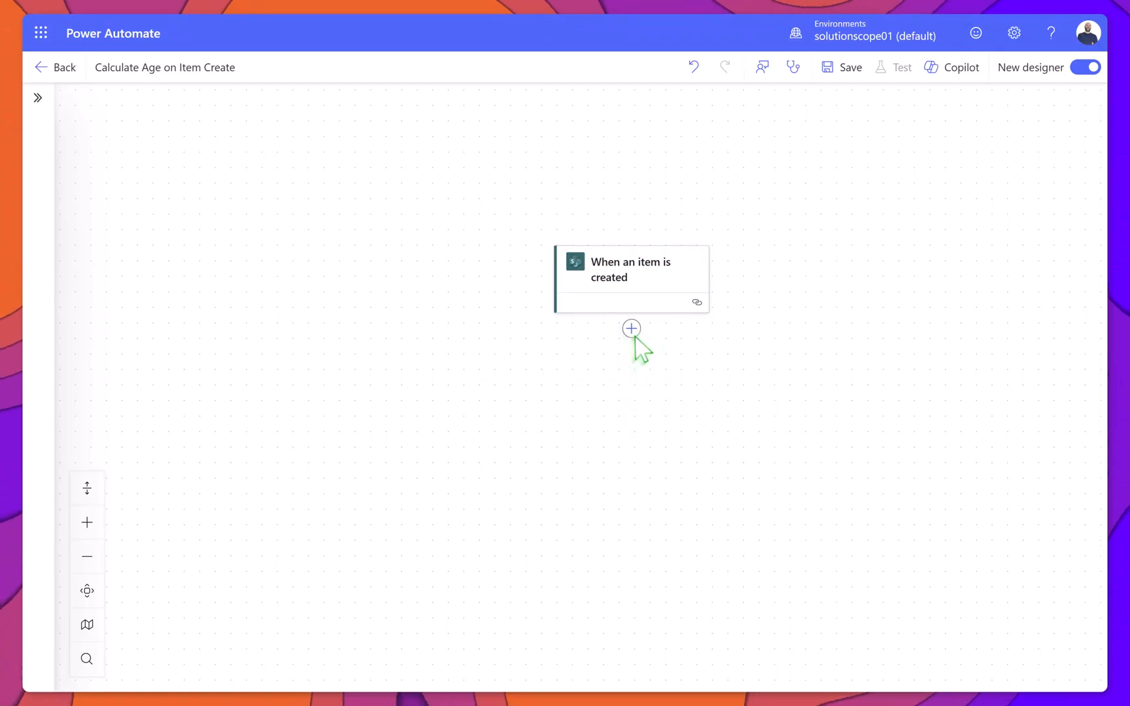
left_click(630, 328)
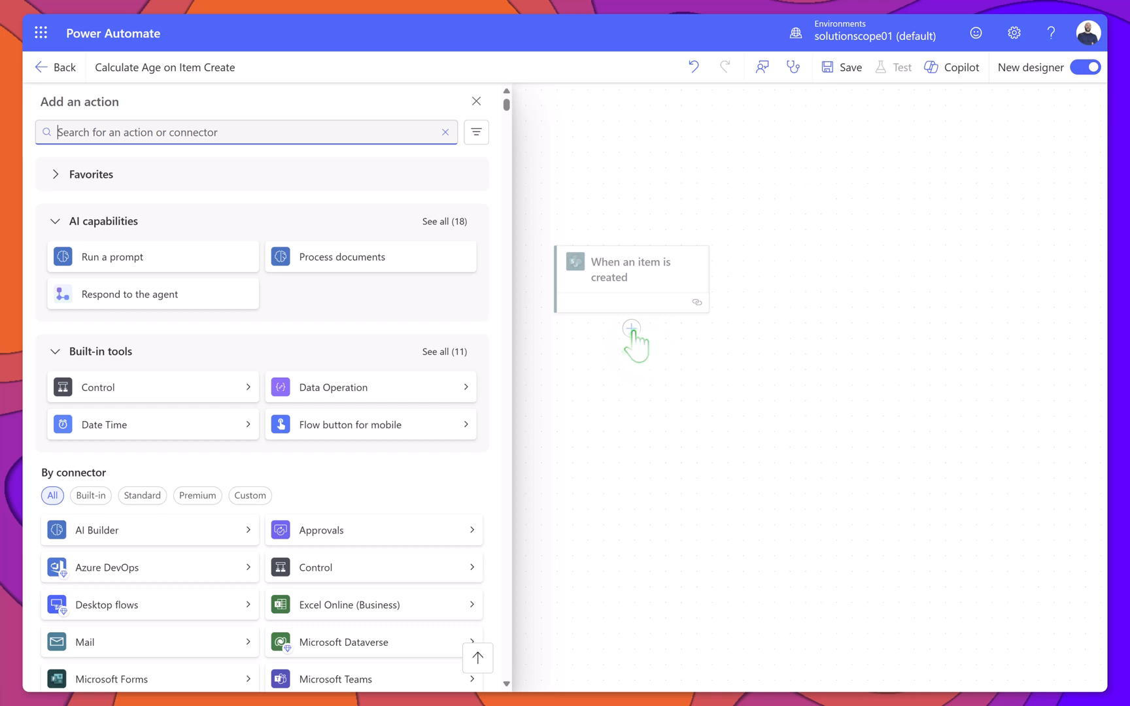
type("Compose")
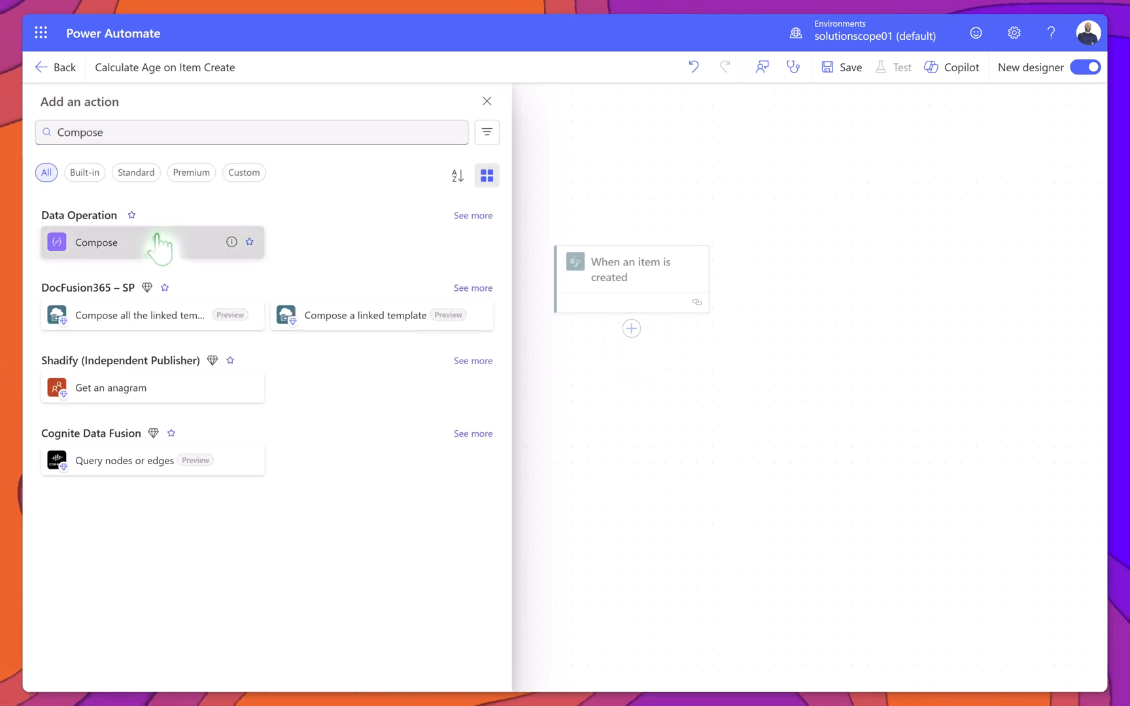
left_click(96, 242)
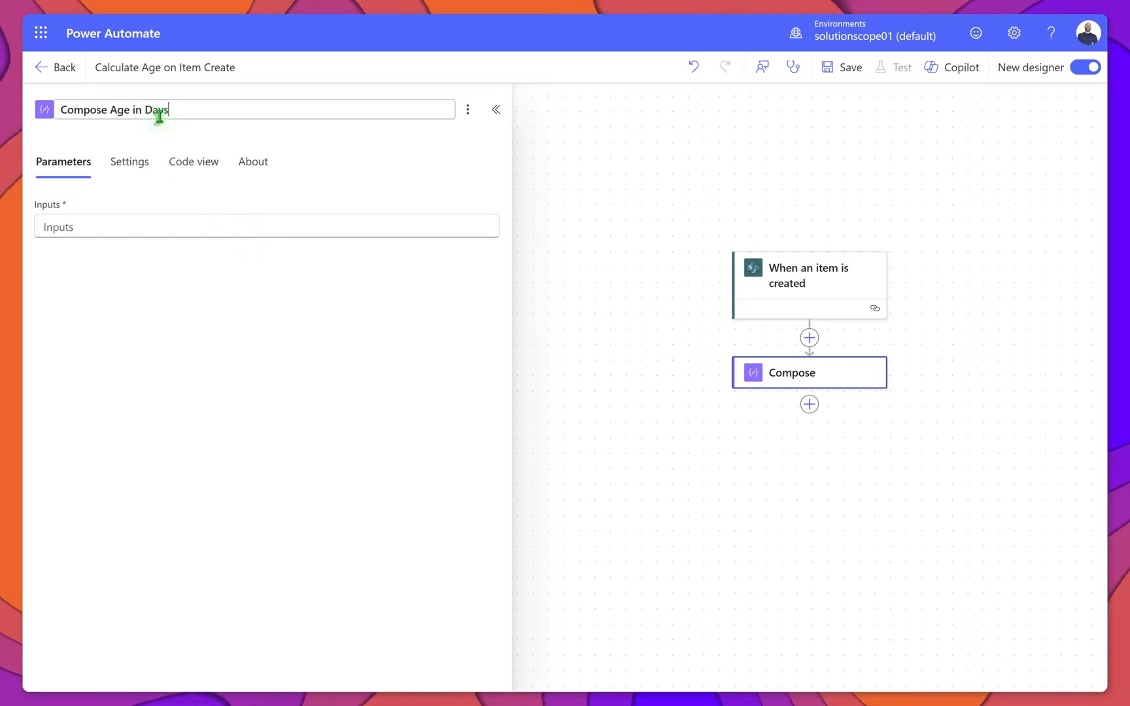
left_click(259, 226)
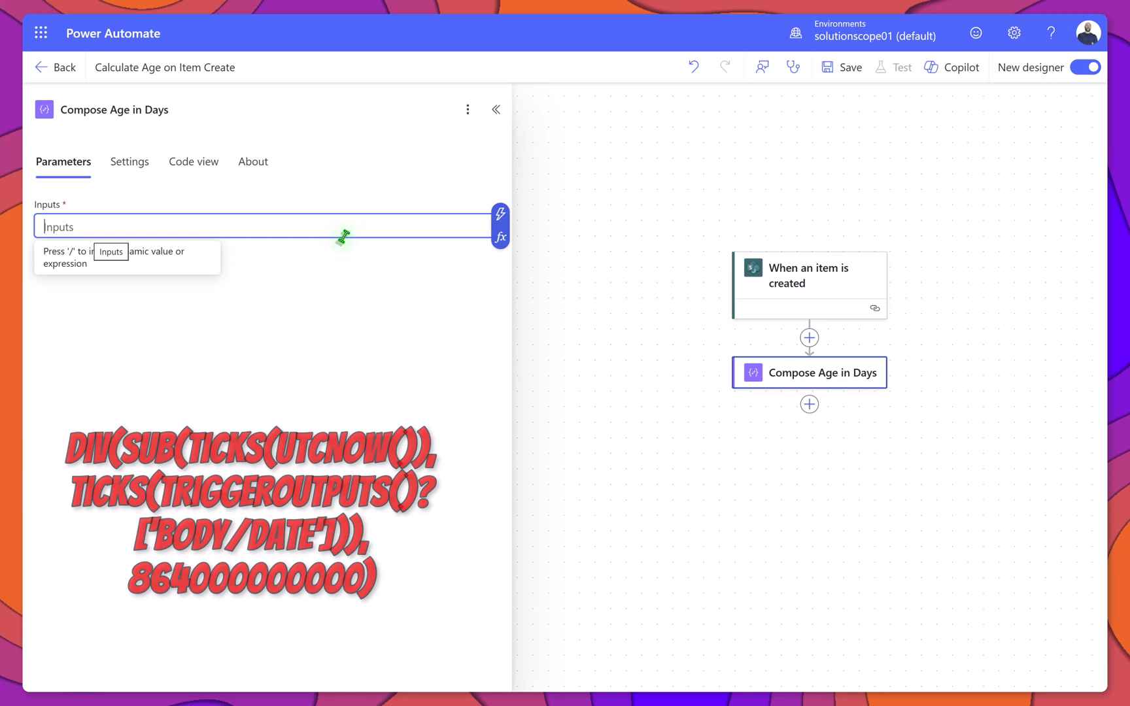
left_click(500, 235)
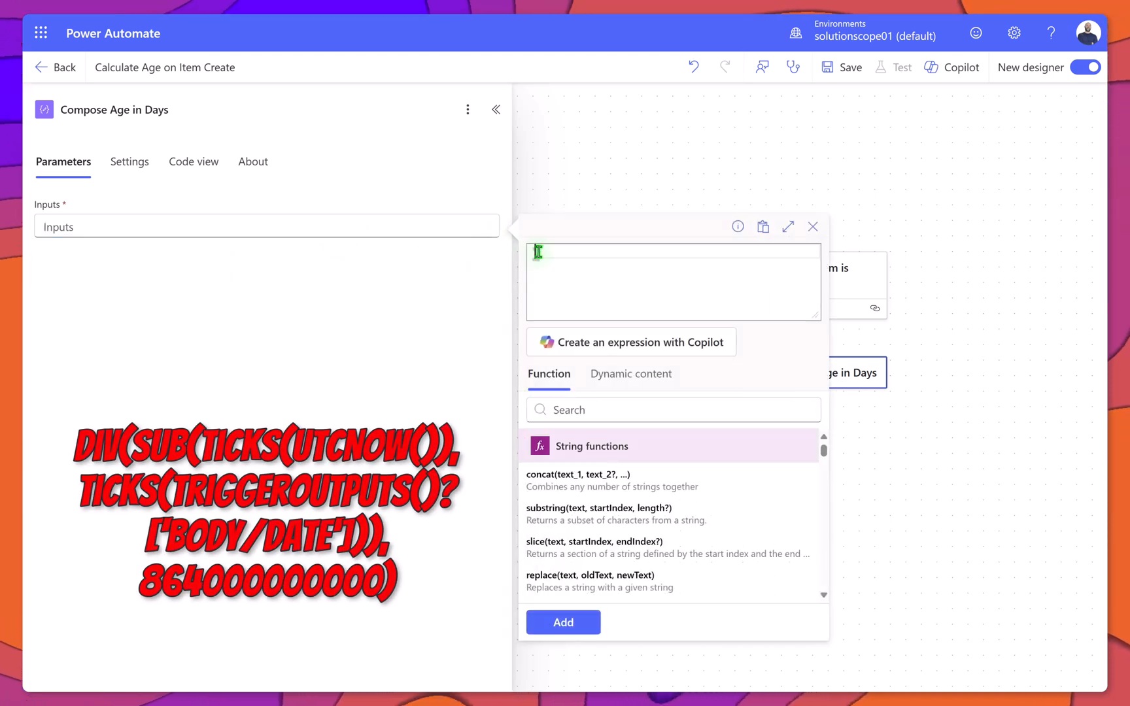
type("div(sub(ticks(utcNow()), ticks(triggerOutputs()?['body/Date'])), 864000000000)")
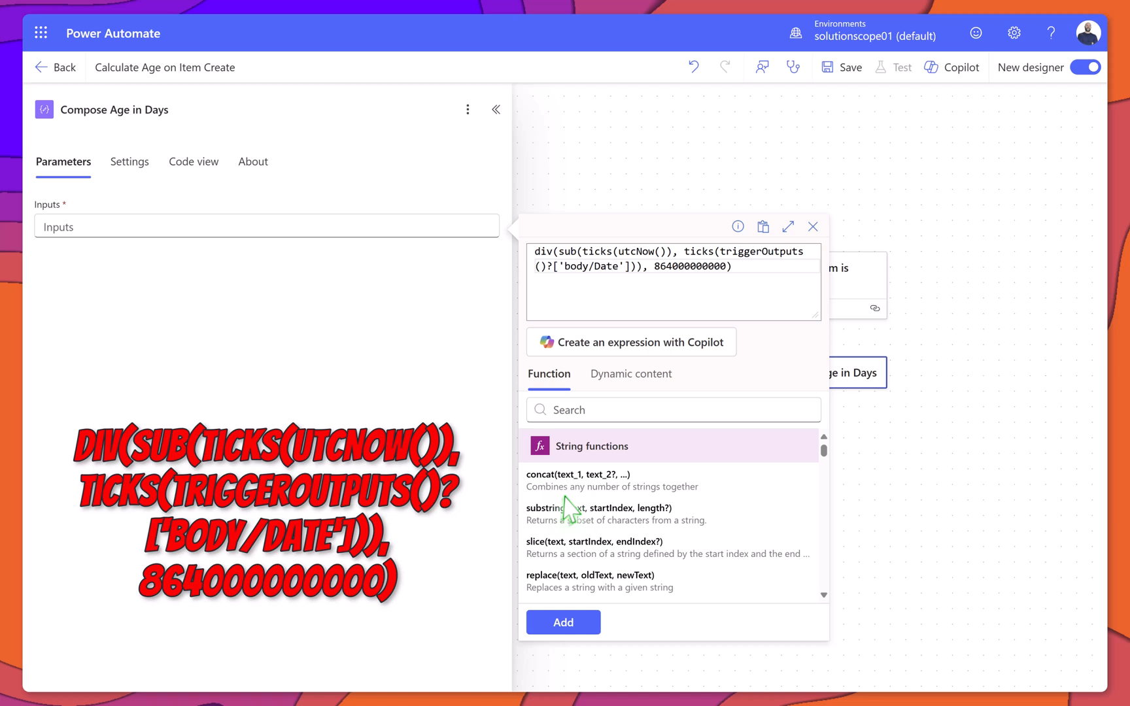
left_click(563, 623)
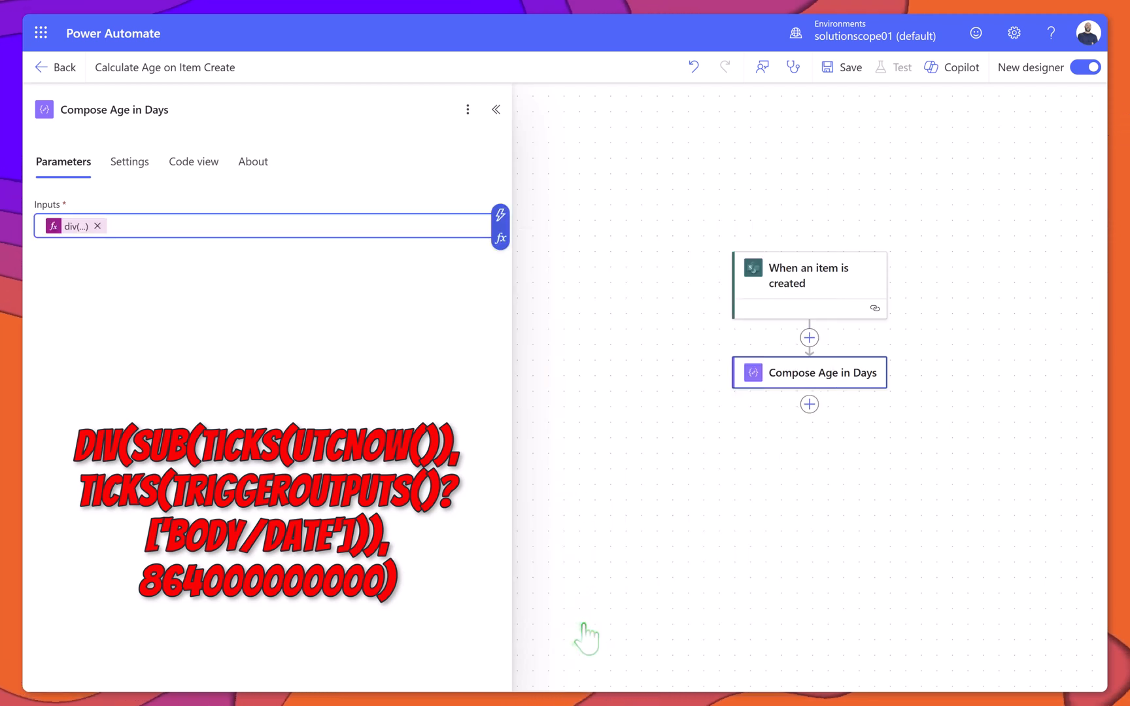
left_click(496, 109)
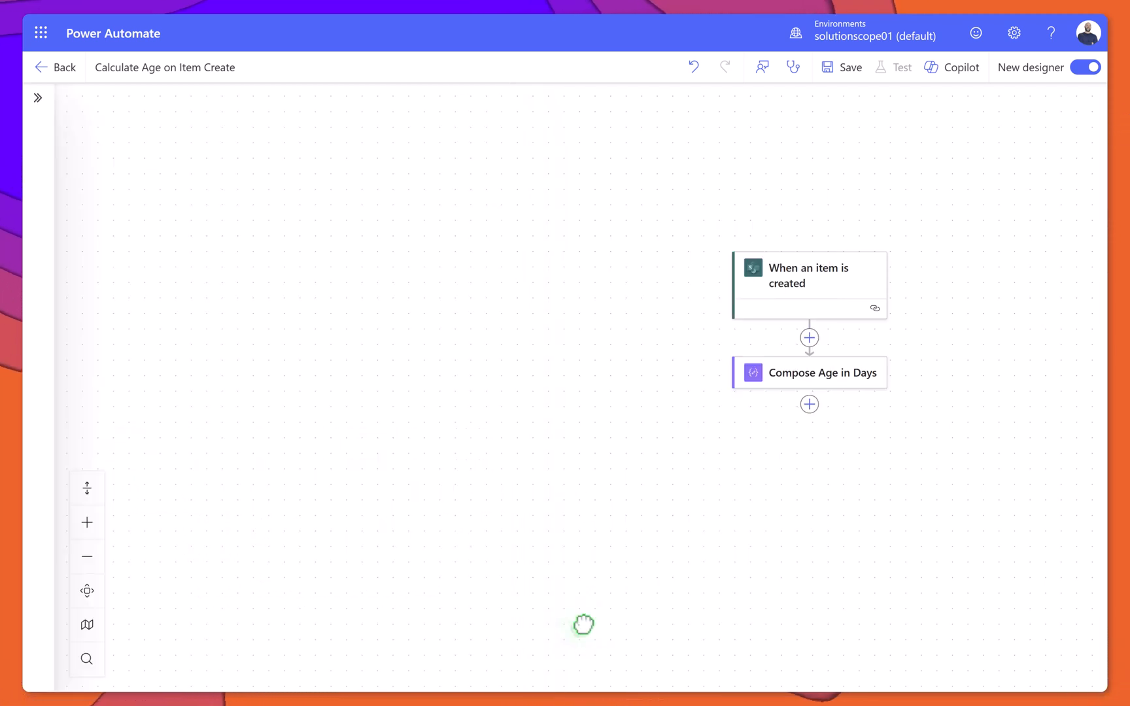
left_click_drag(582, 624, 531, 450)
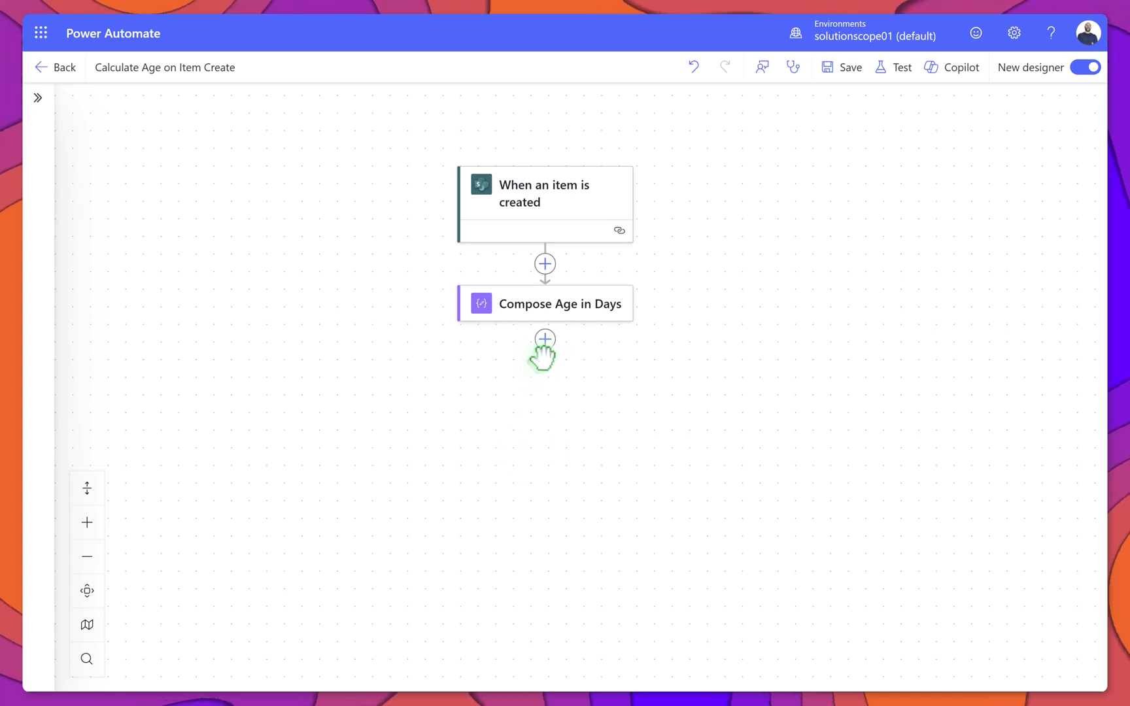
left_click(544, 338)
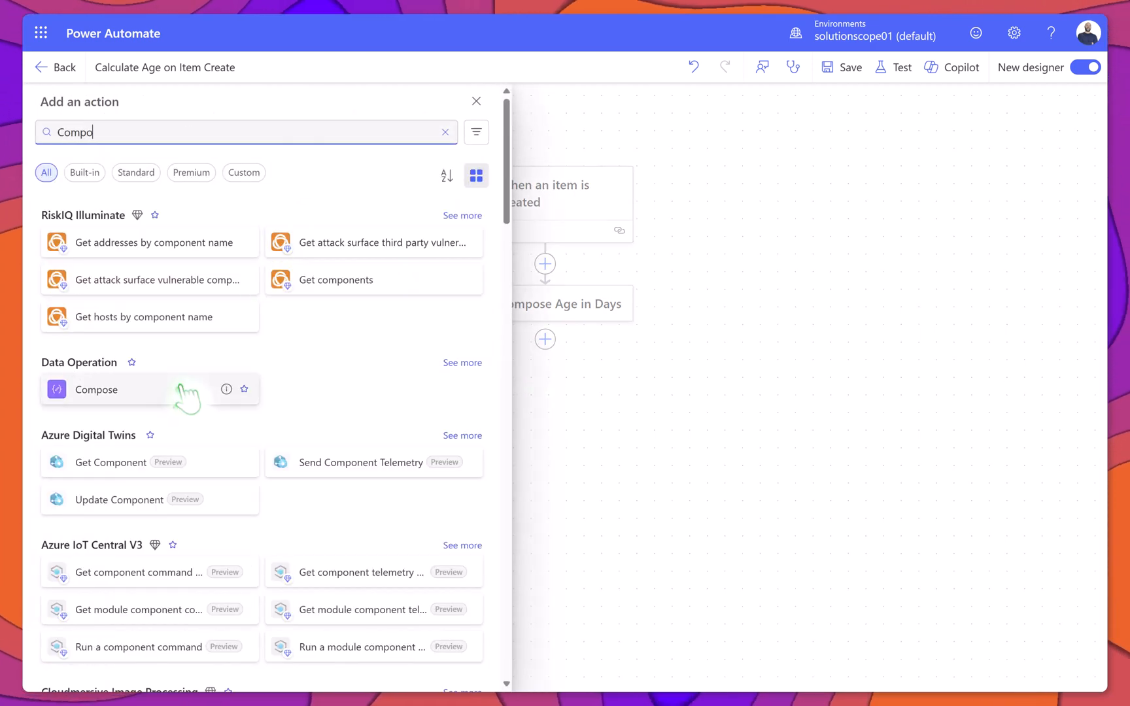
left_click(97, 390)
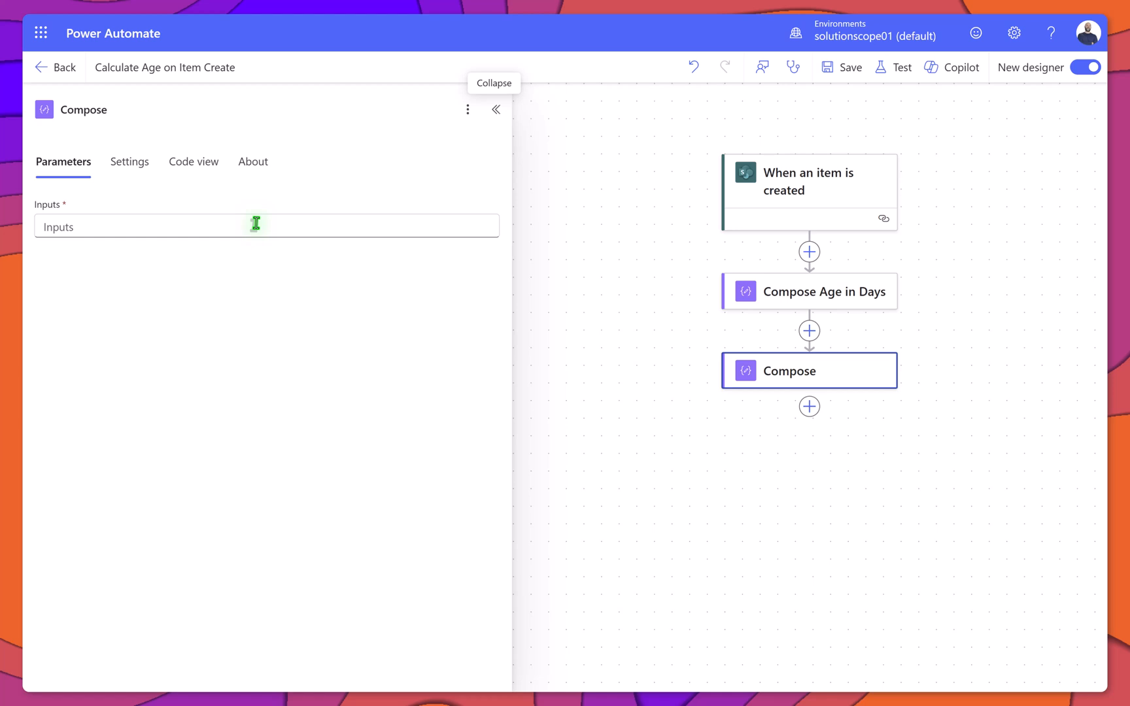
double_click(84, 109)
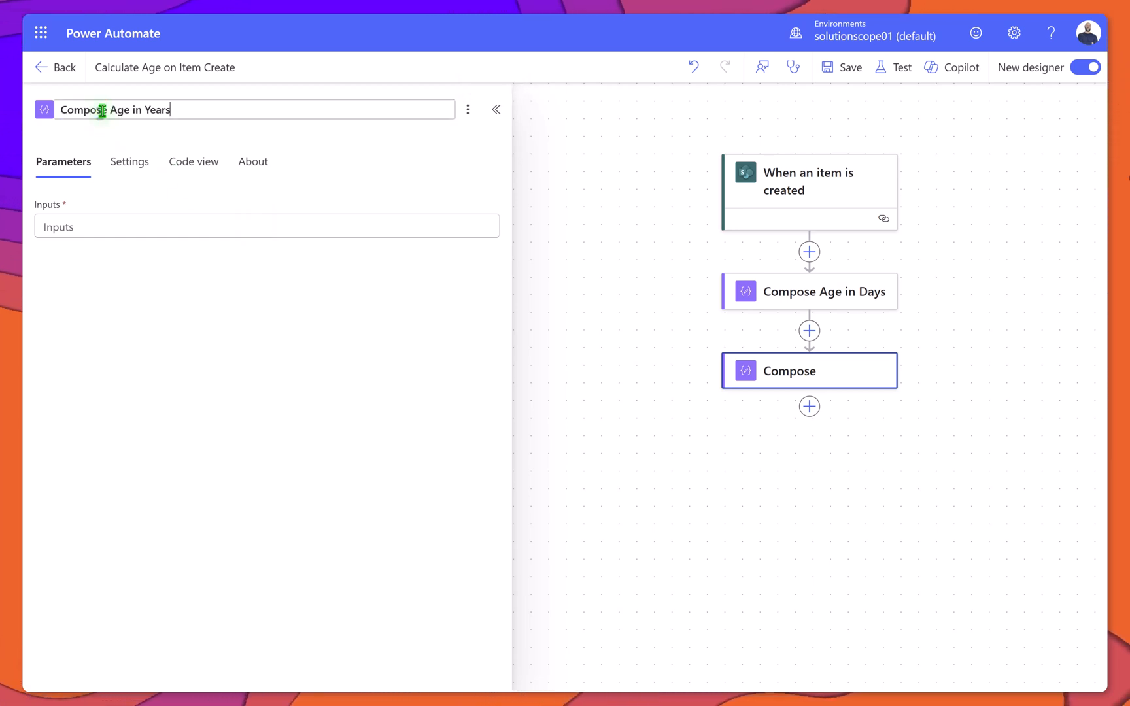
left_click(267, 227)
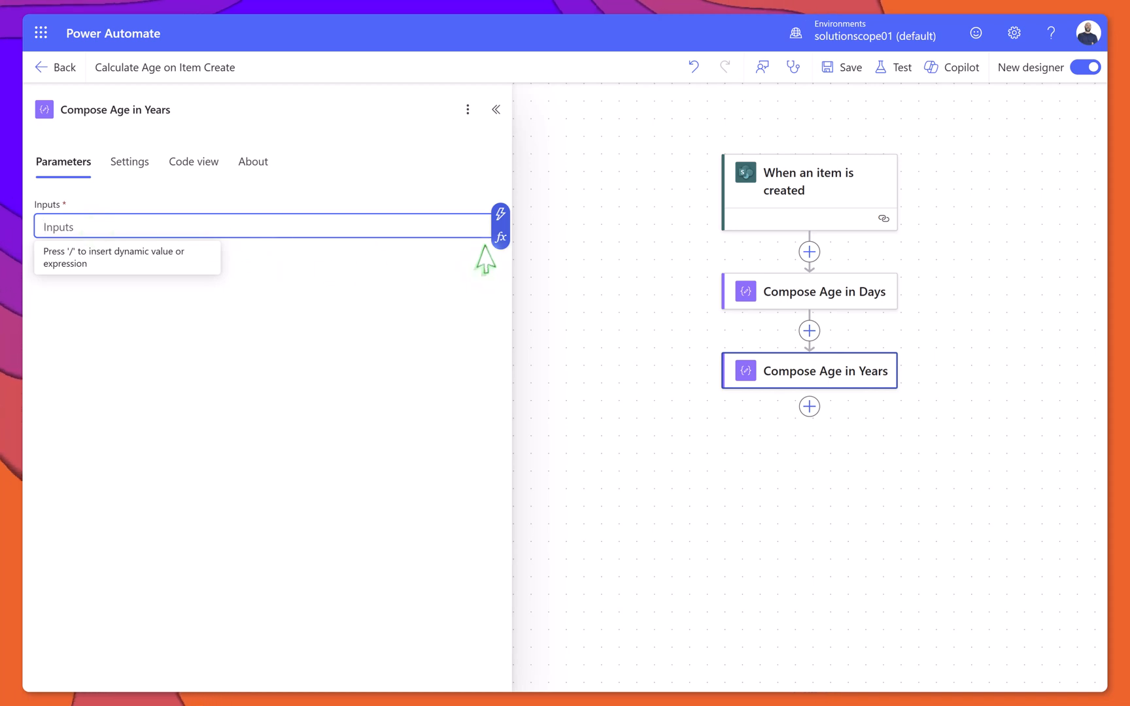
left_click(499, 236)
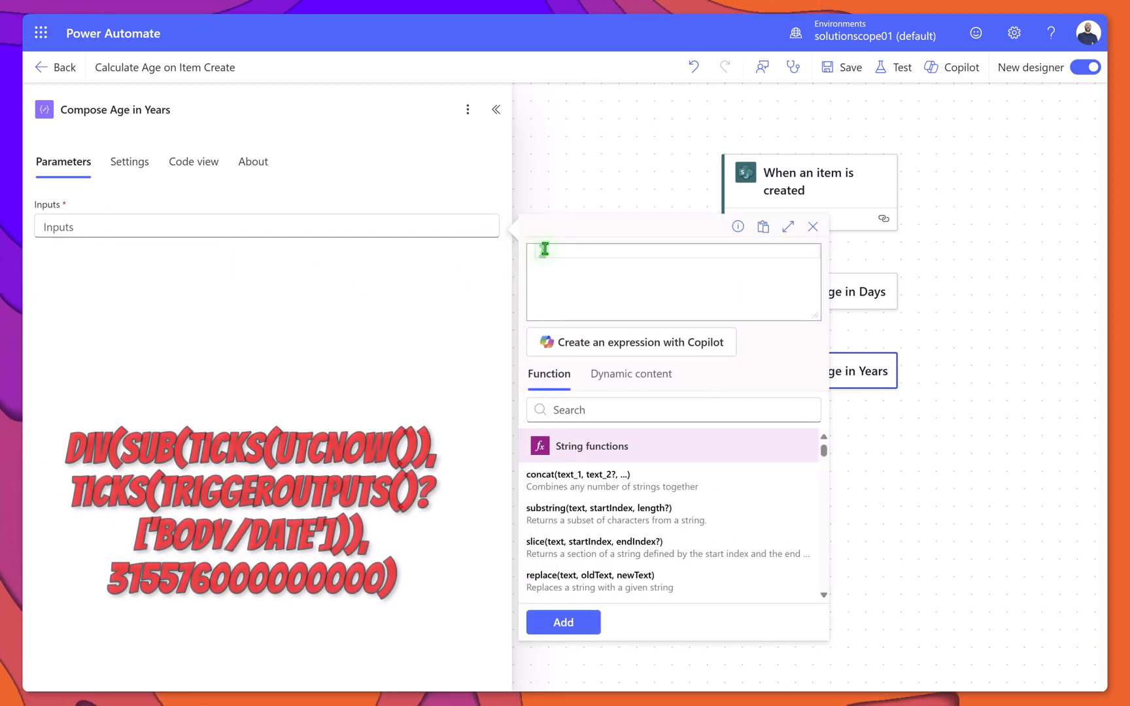
type("div(sub(ticks(utcNow()), ticks(triggerOutputs()?['body/Date'])), 315576000000000)")
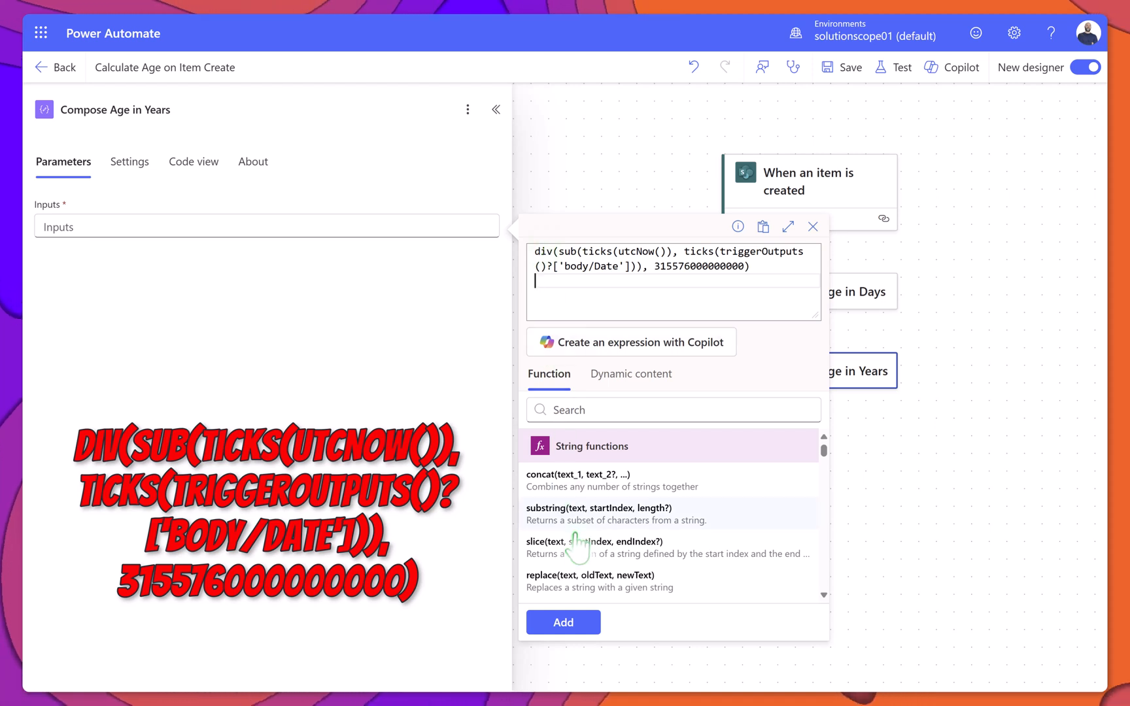
left_click(563, 622)
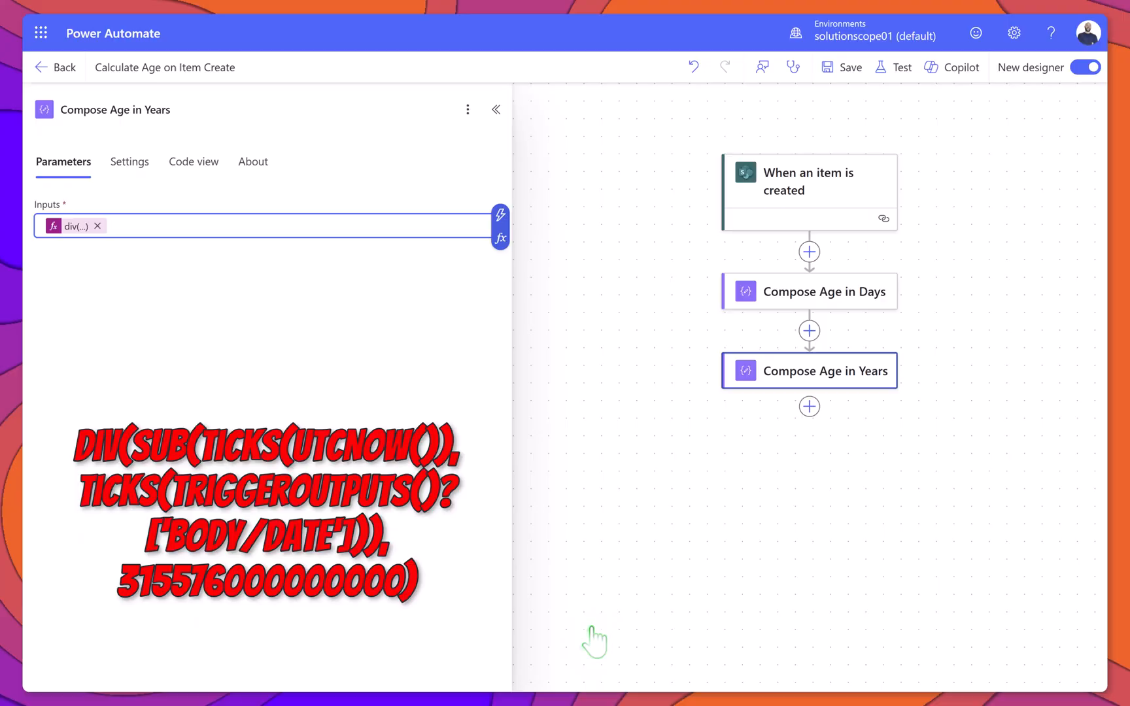
left_click(496, 110)
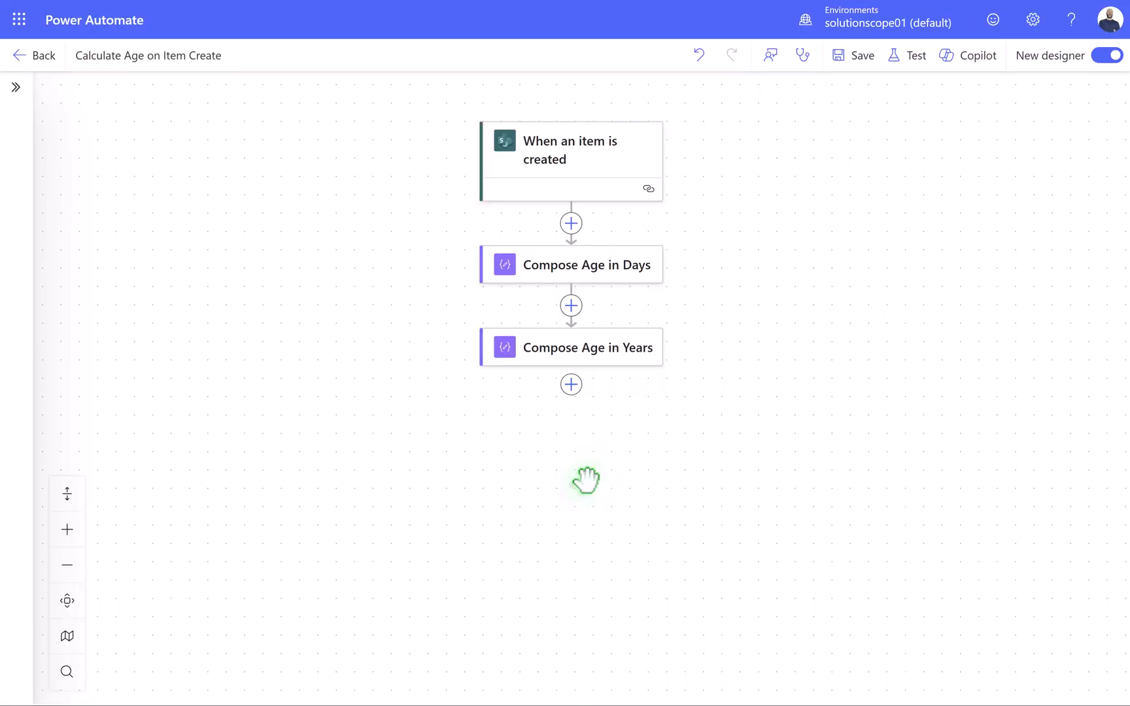
mouse_move(570, 384)
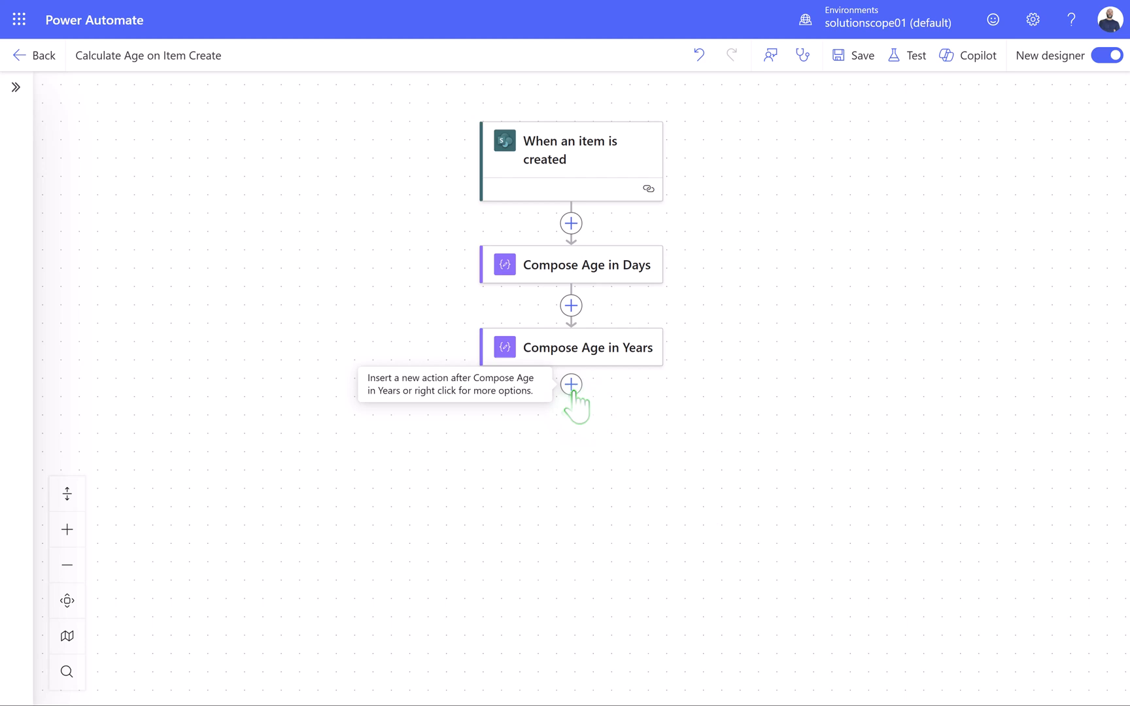
left_click(571, 383)
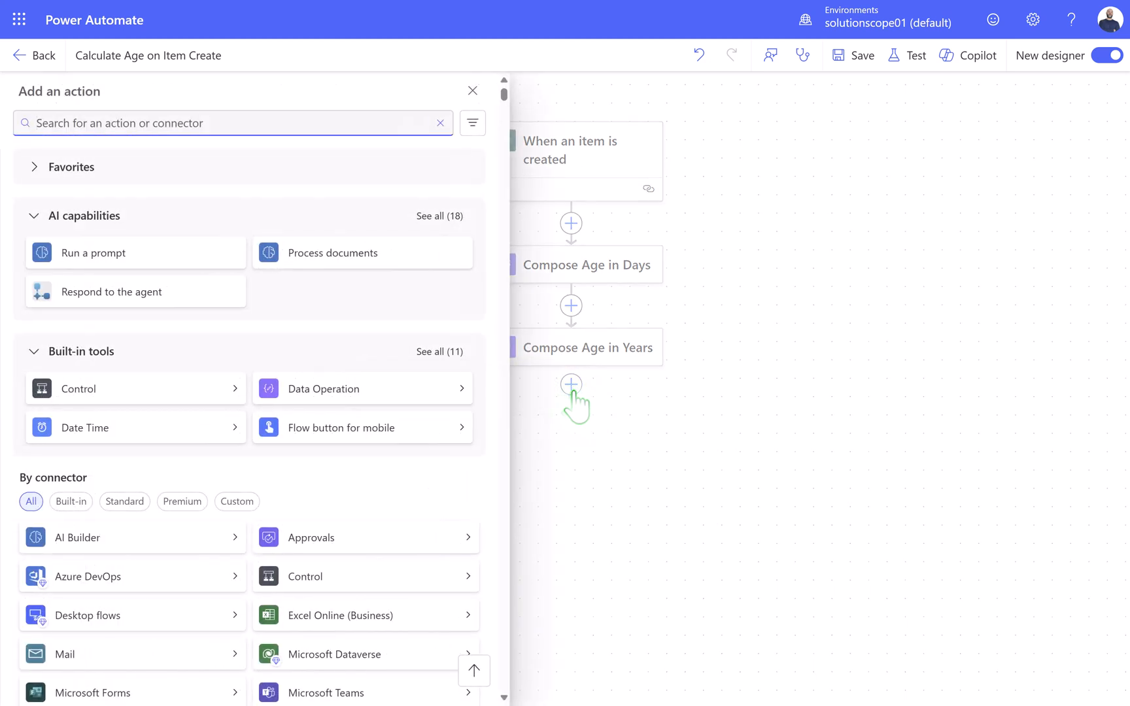
type("Compose")
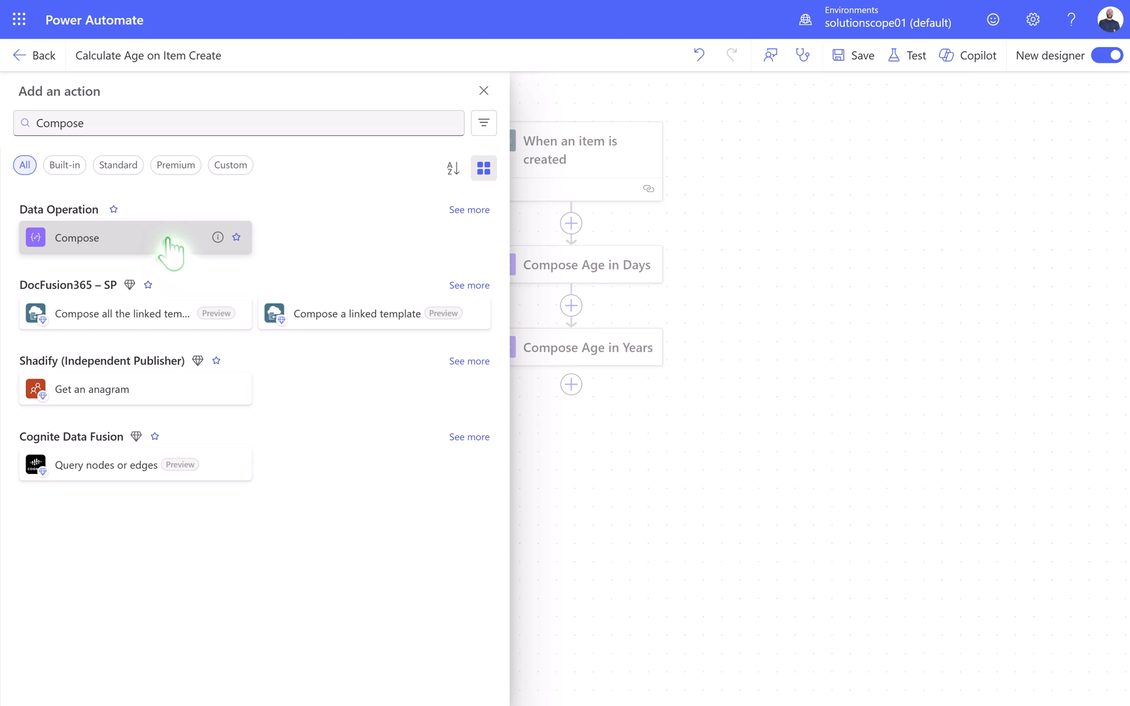
left_click(76, 238)
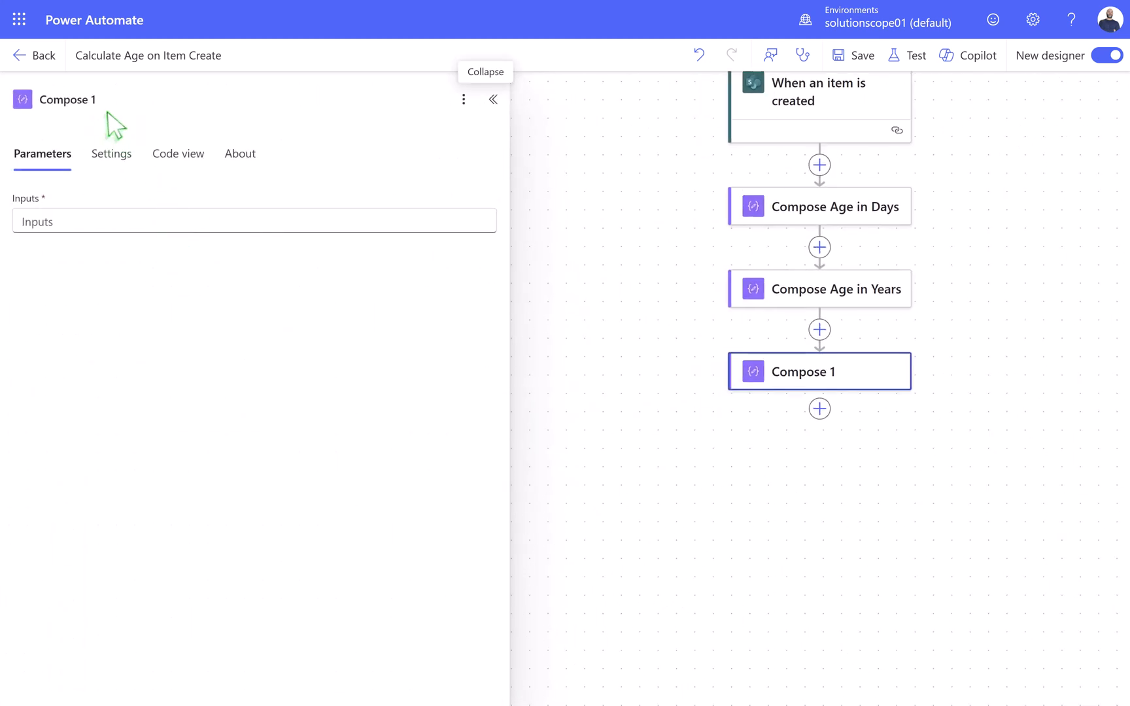
double_click(65, 99)
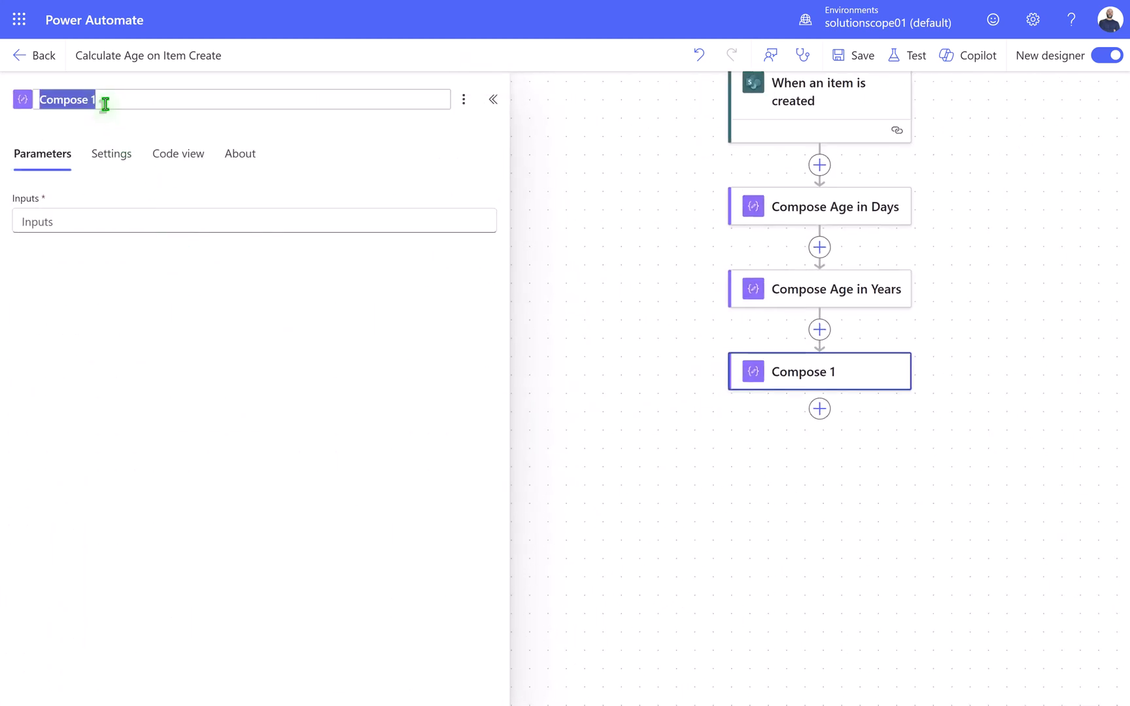
type("Compose Age in Months")
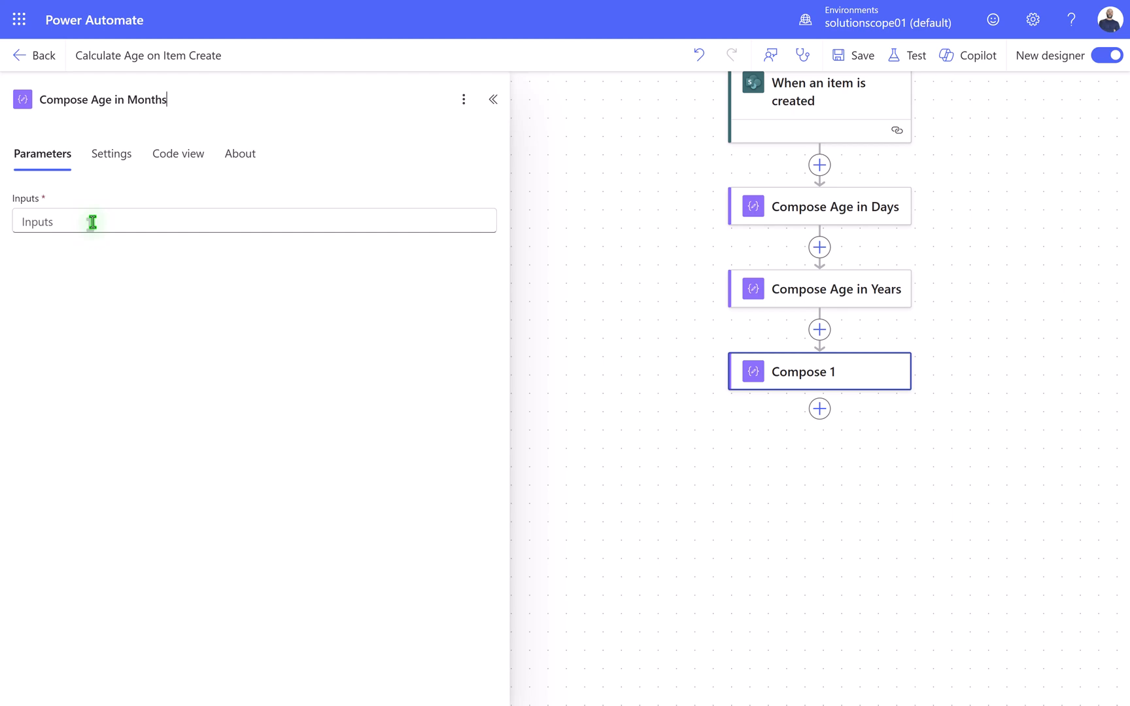
left_click(253, 221)
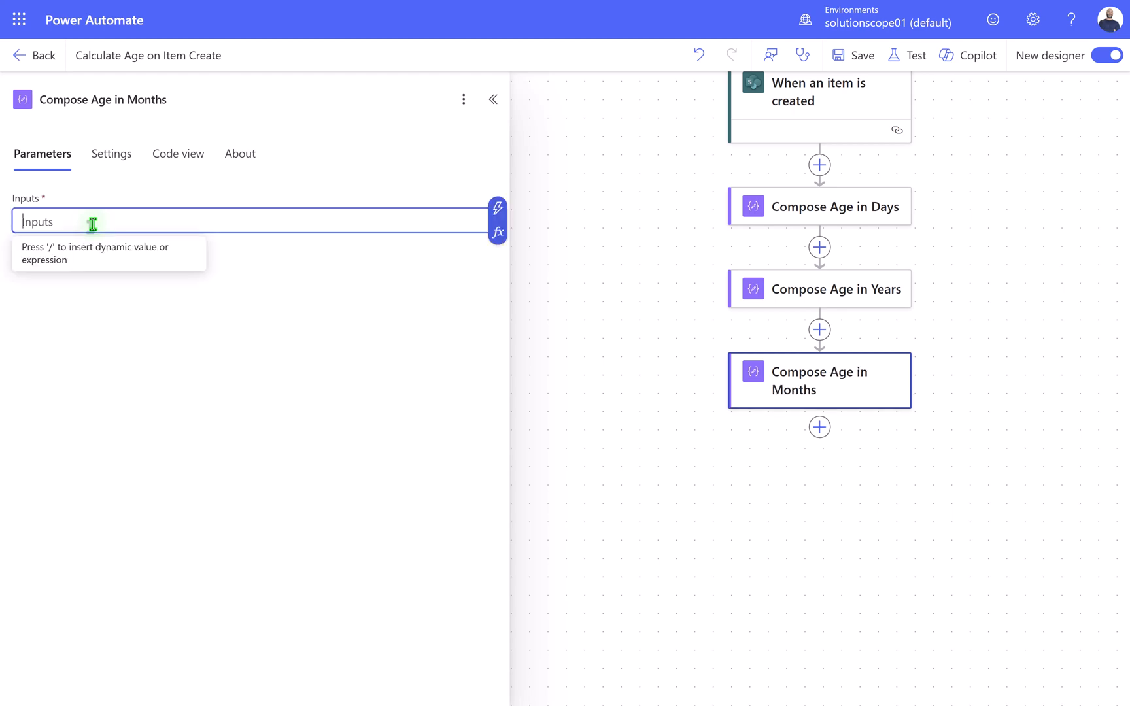
left_click(497, 221)
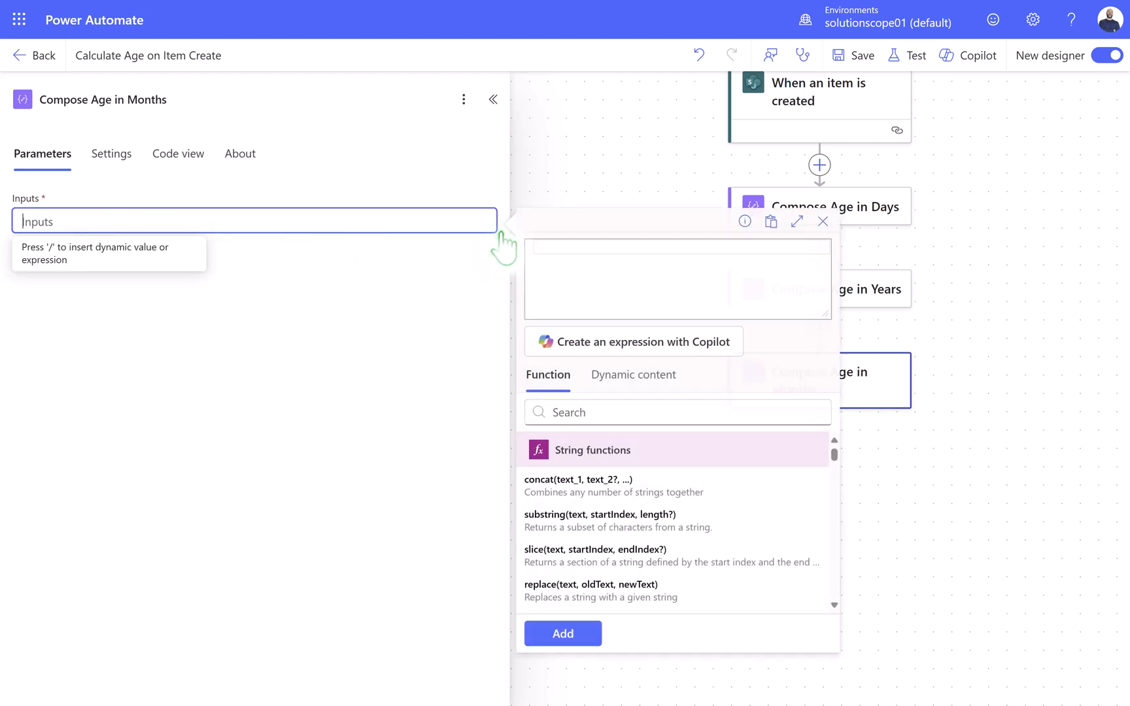
type("div(sub(ticks(utcNow()), ticks(triggerOutputs()?['body/Date'])), 26298000000000)")
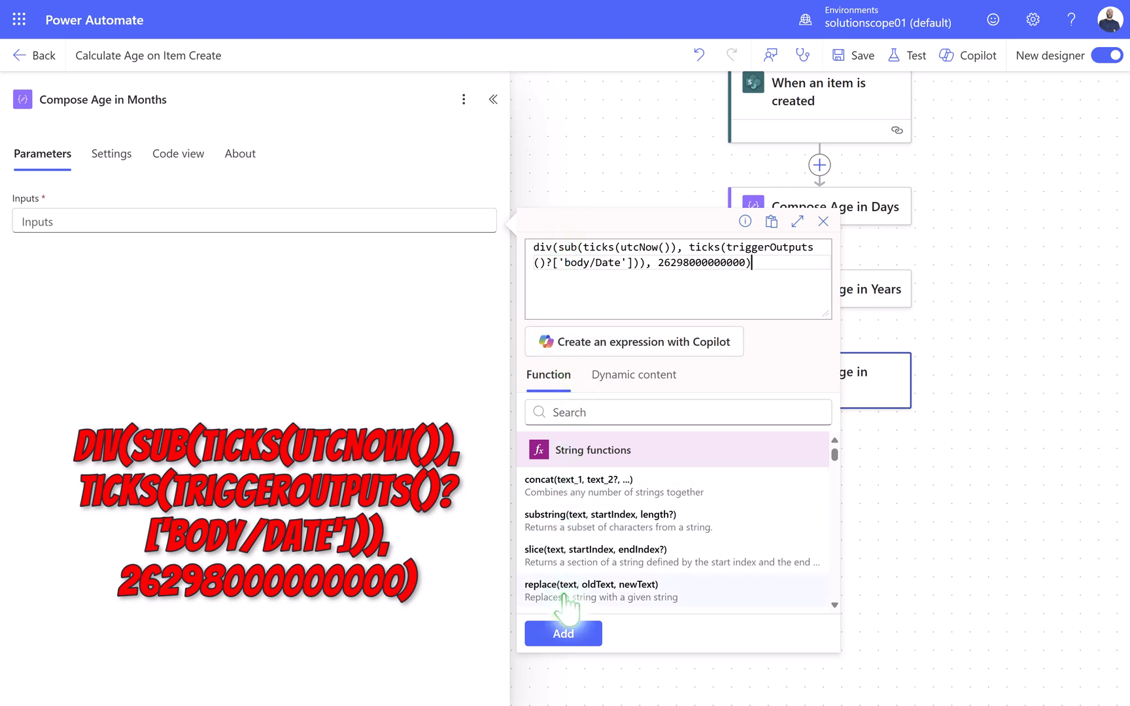
left_click(562, 635)
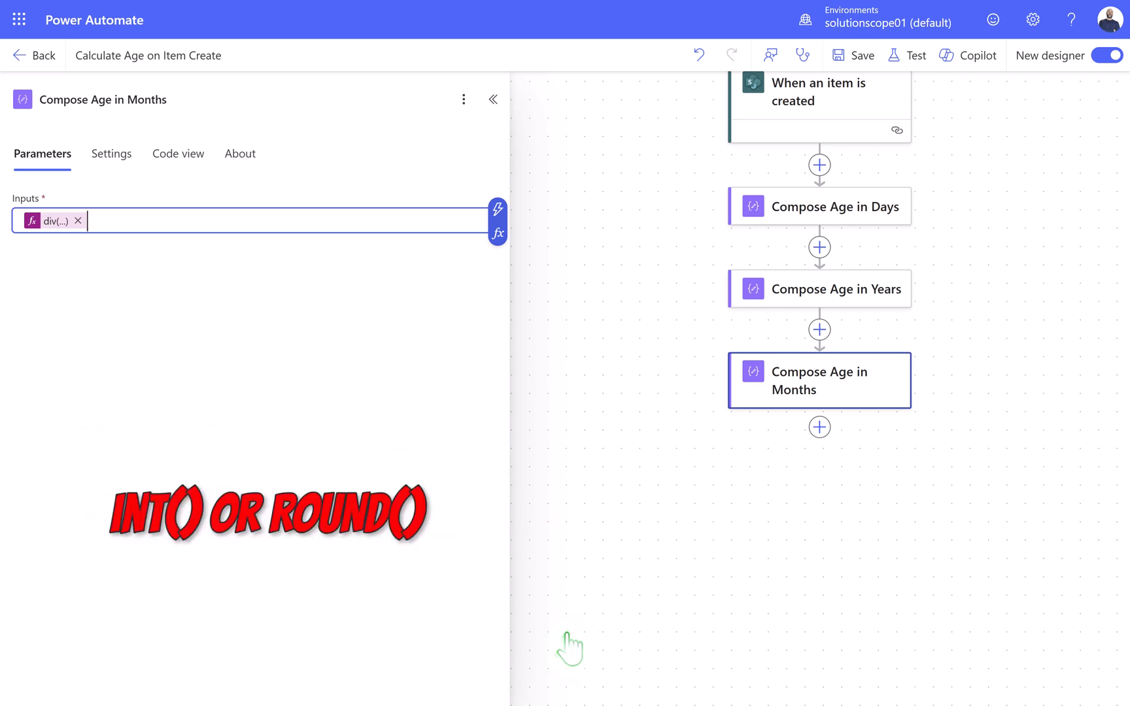
left_click(493, 99)
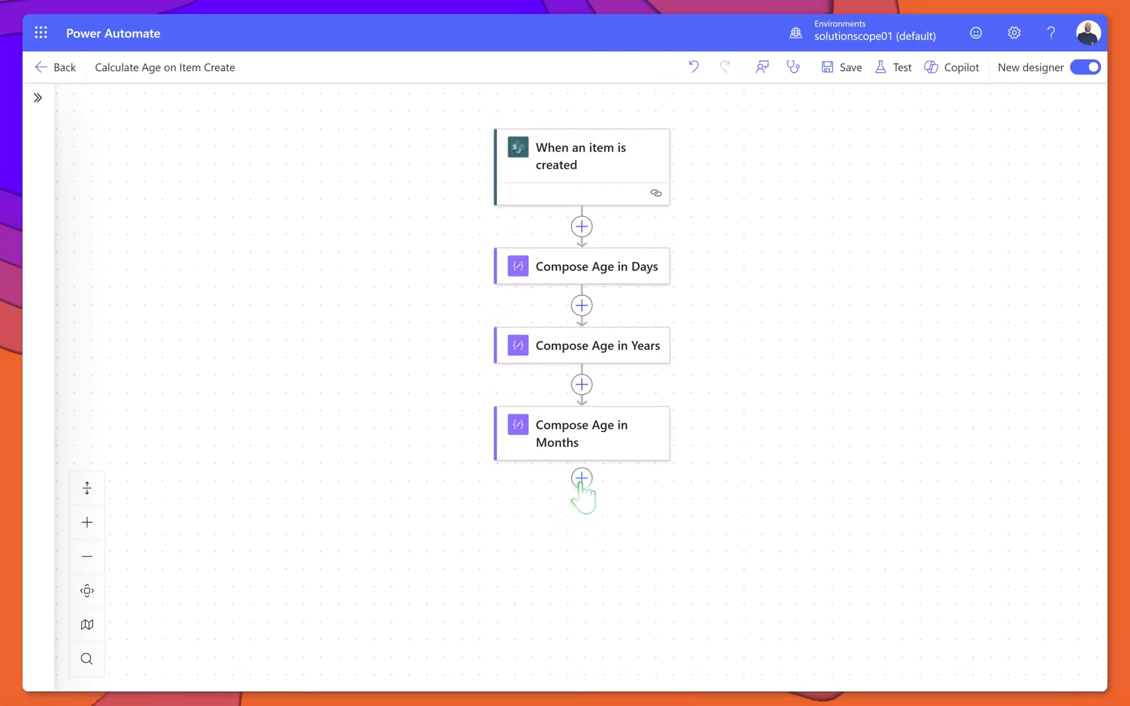
Step: Add a SharePoint Update item action after Compose Age in Months
left_click(581, 477)
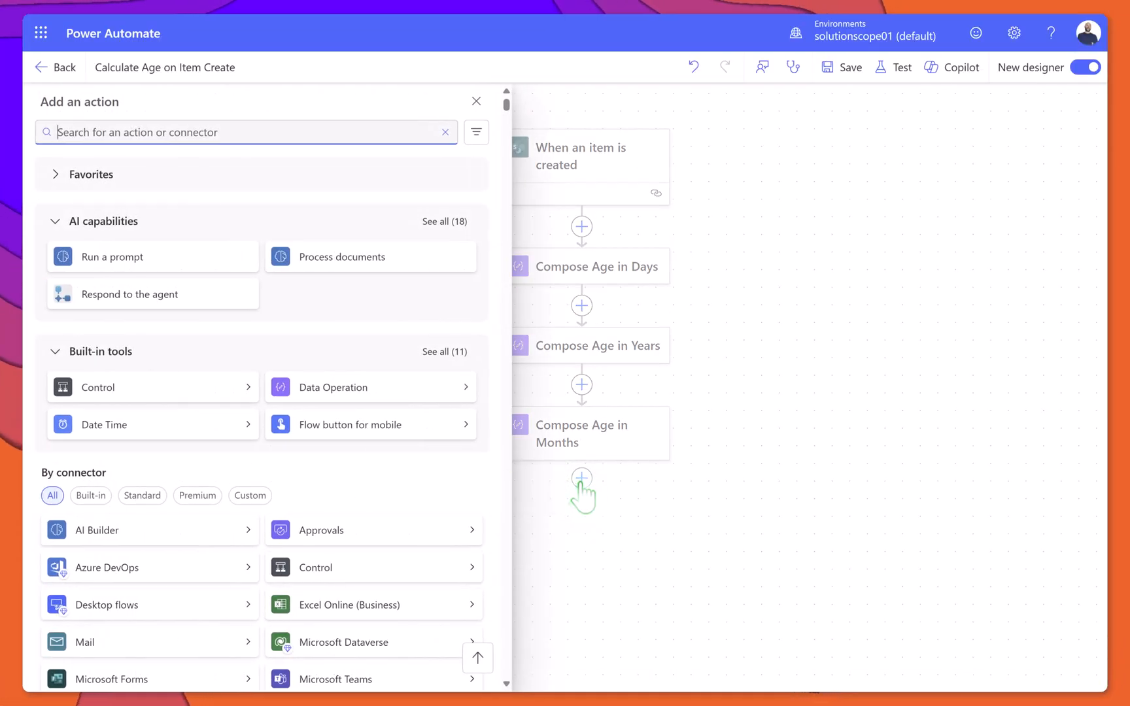
type("Update")
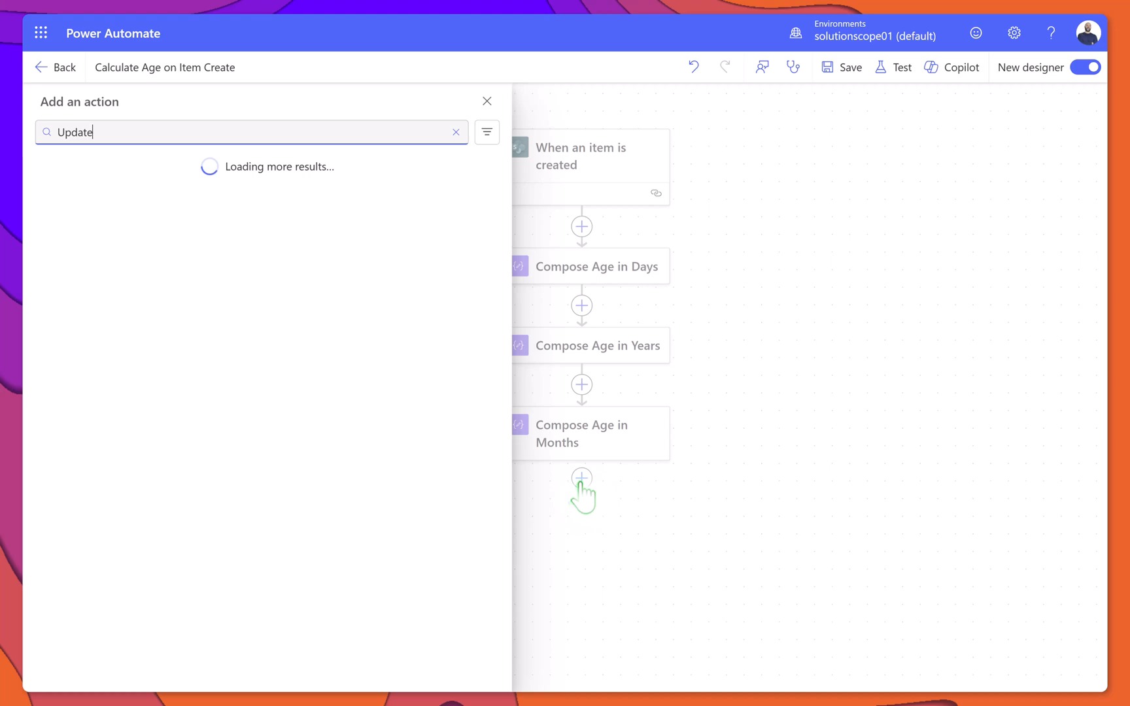
type("item")
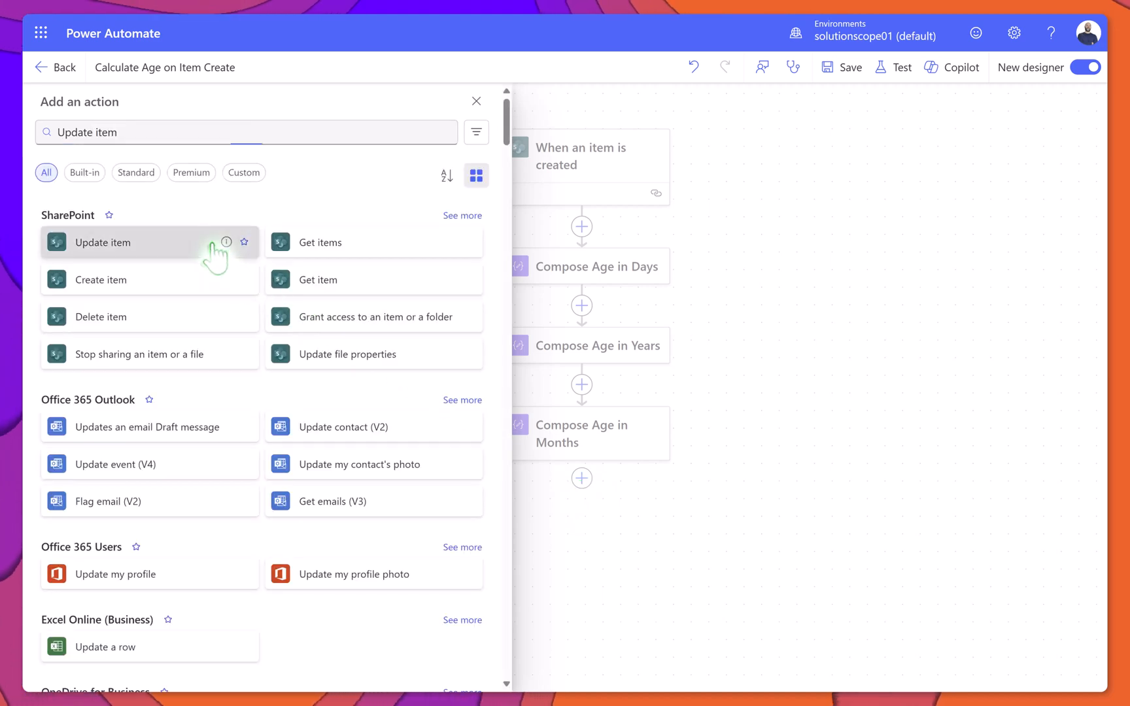
left_click(102, 242)
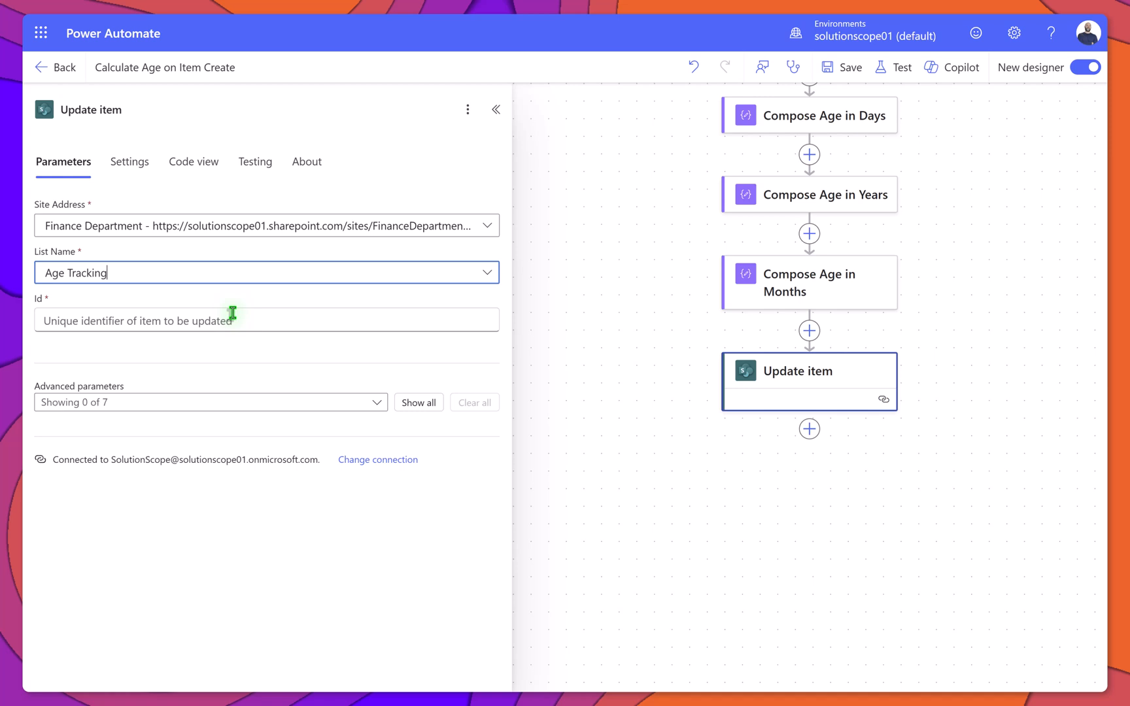
Step: Fill Id and Title with the created item's dynamic ID and Title
left_click(259, 320)
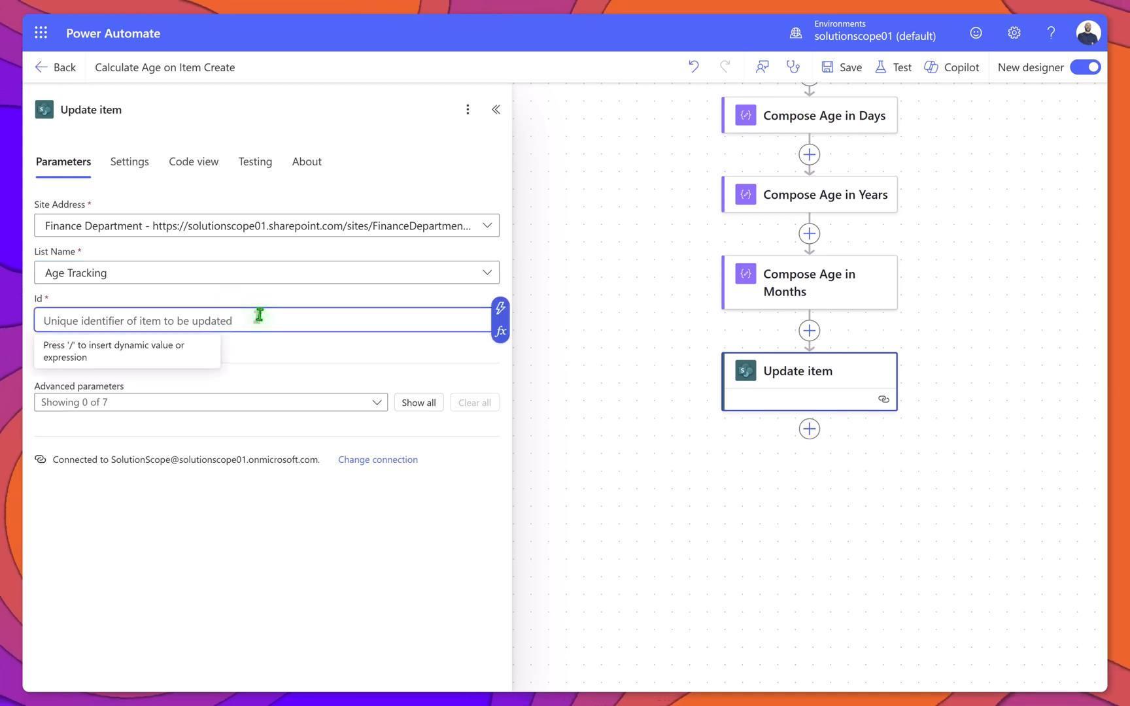
left_click(499, 308)
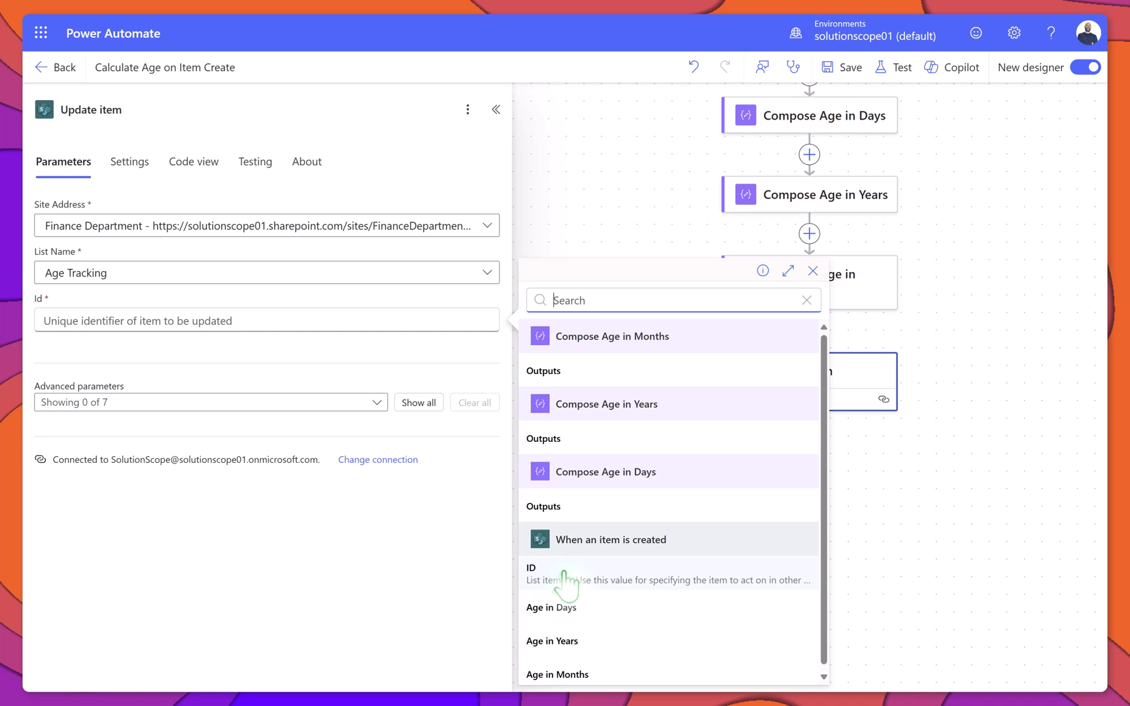
left_click(532, 567)
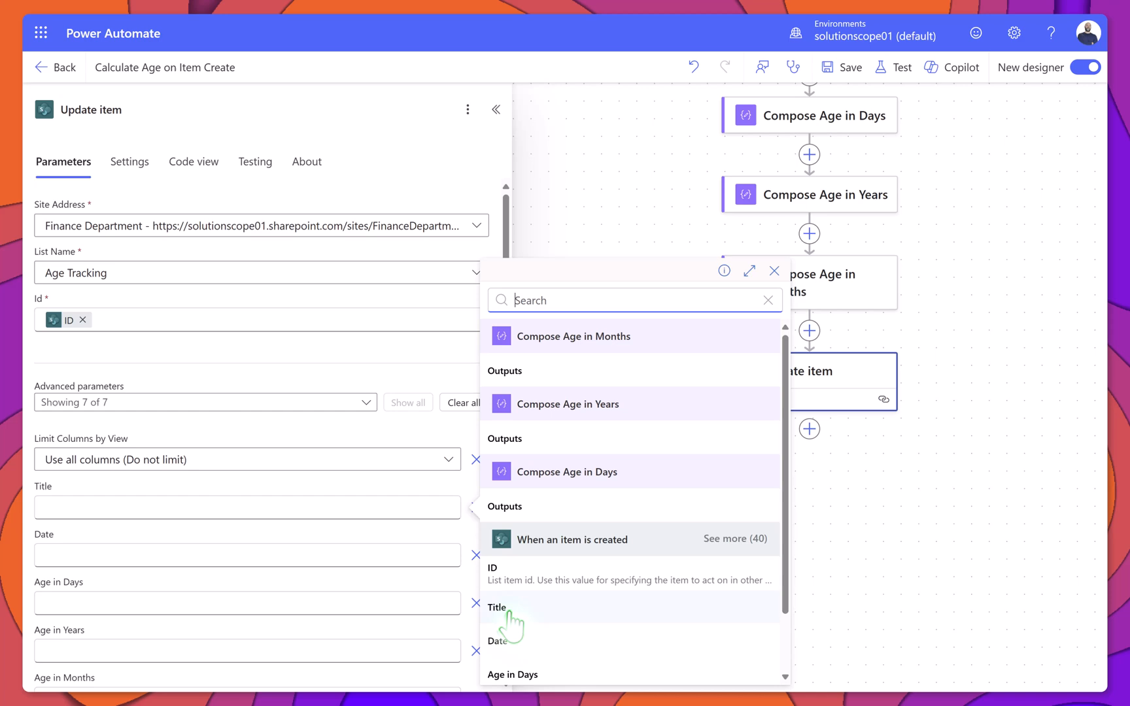
left_click(497, 607)
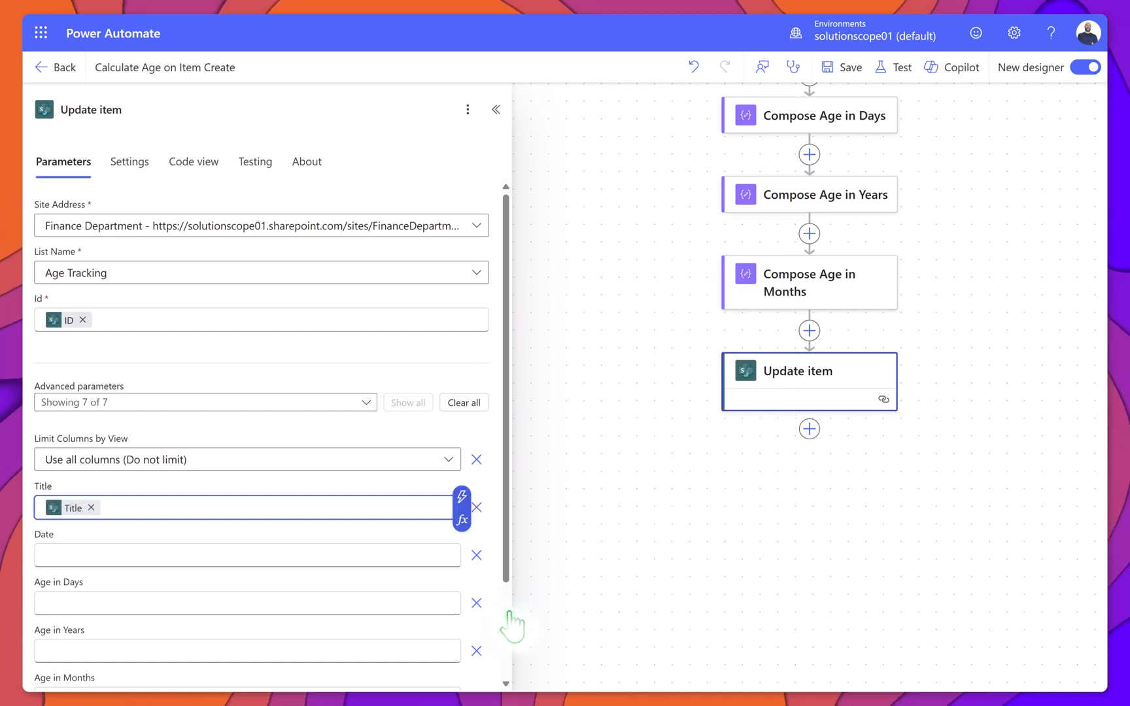
scroll("down", 3)
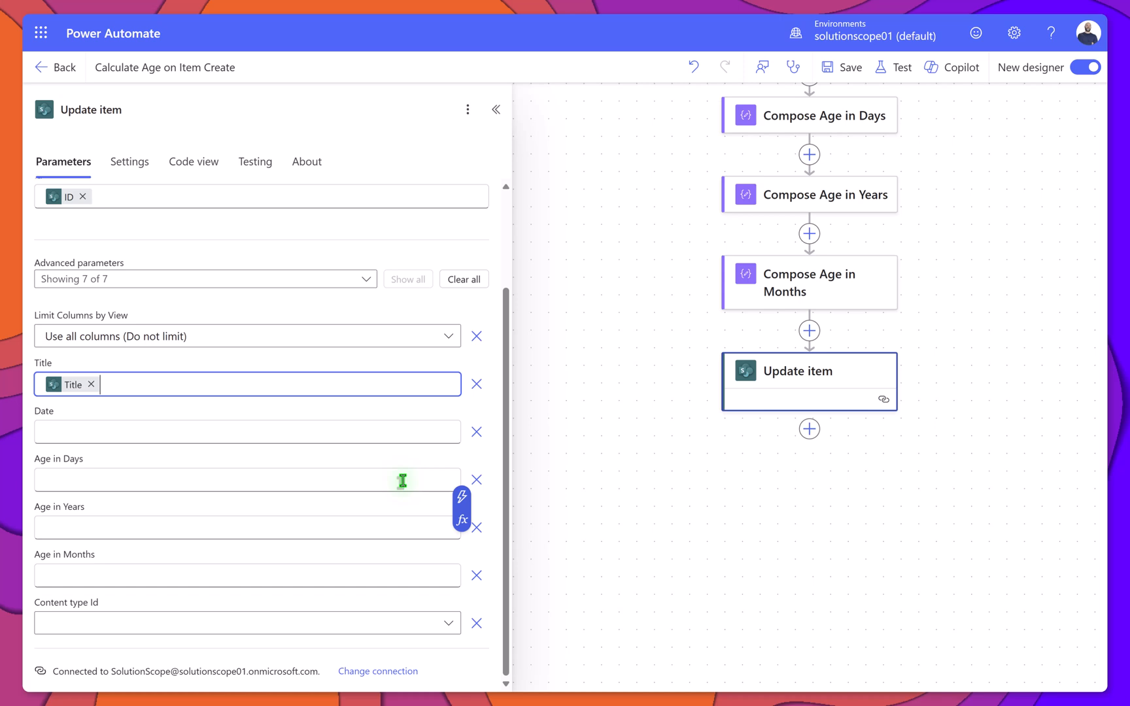
Step: Map Age in Days, Years and Months to the three Compose outputs
left_click(245, 478)
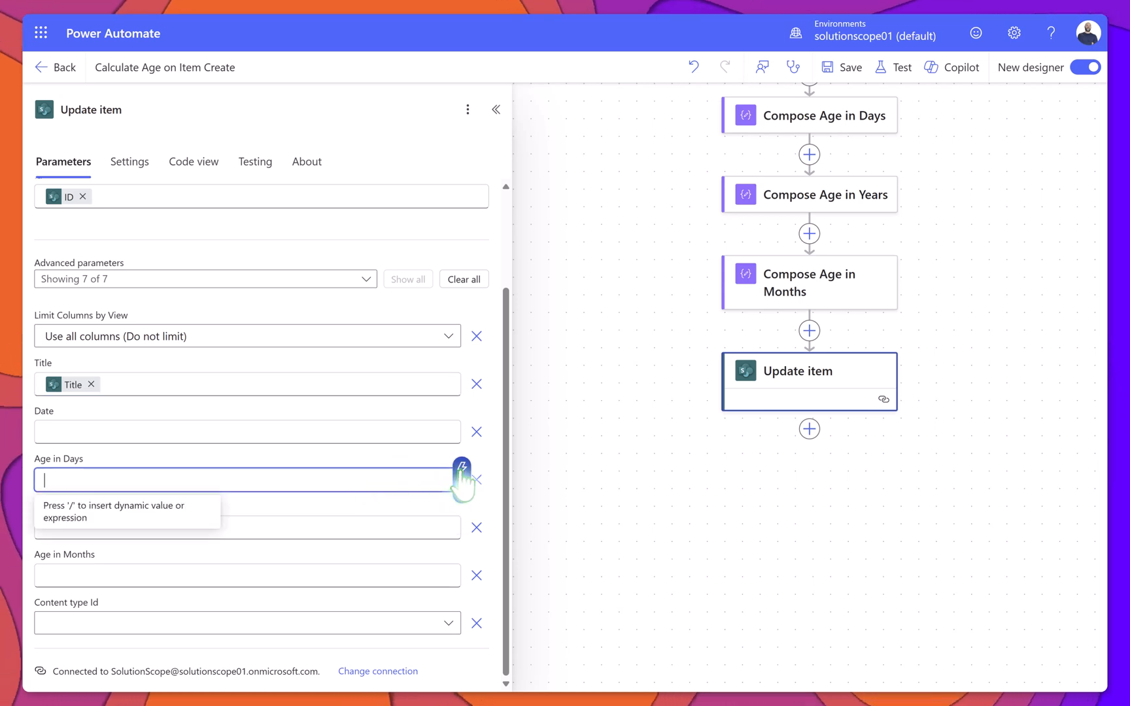
left_click(462, 463)
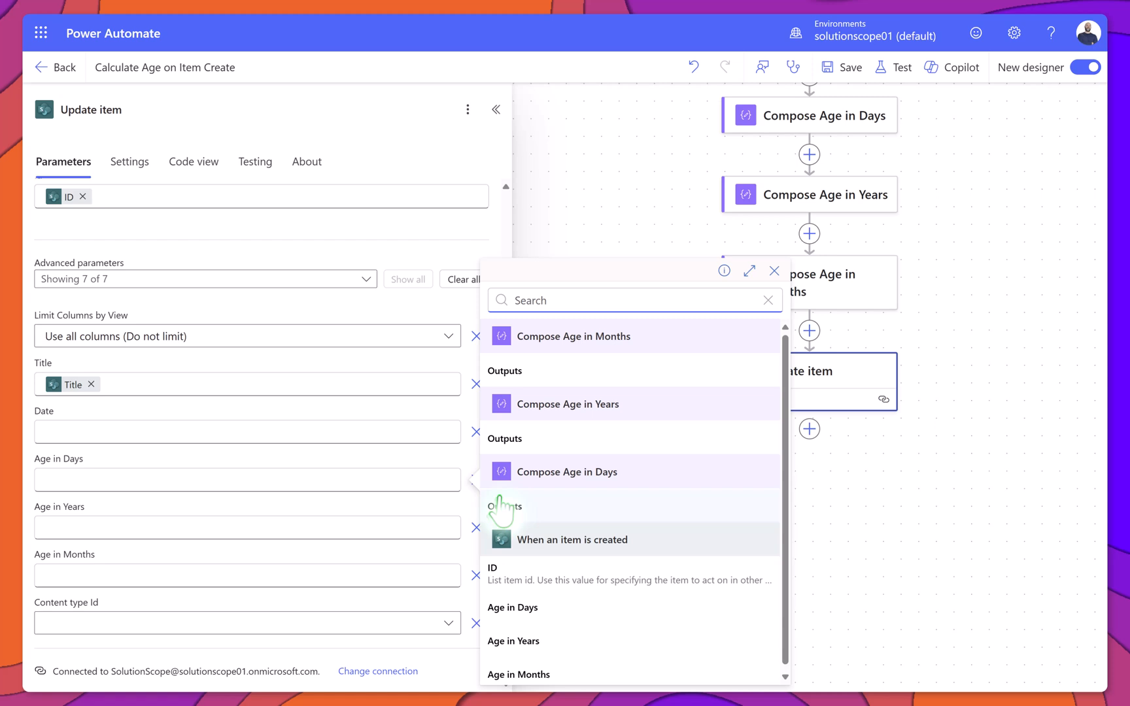
left_click(566, 471)
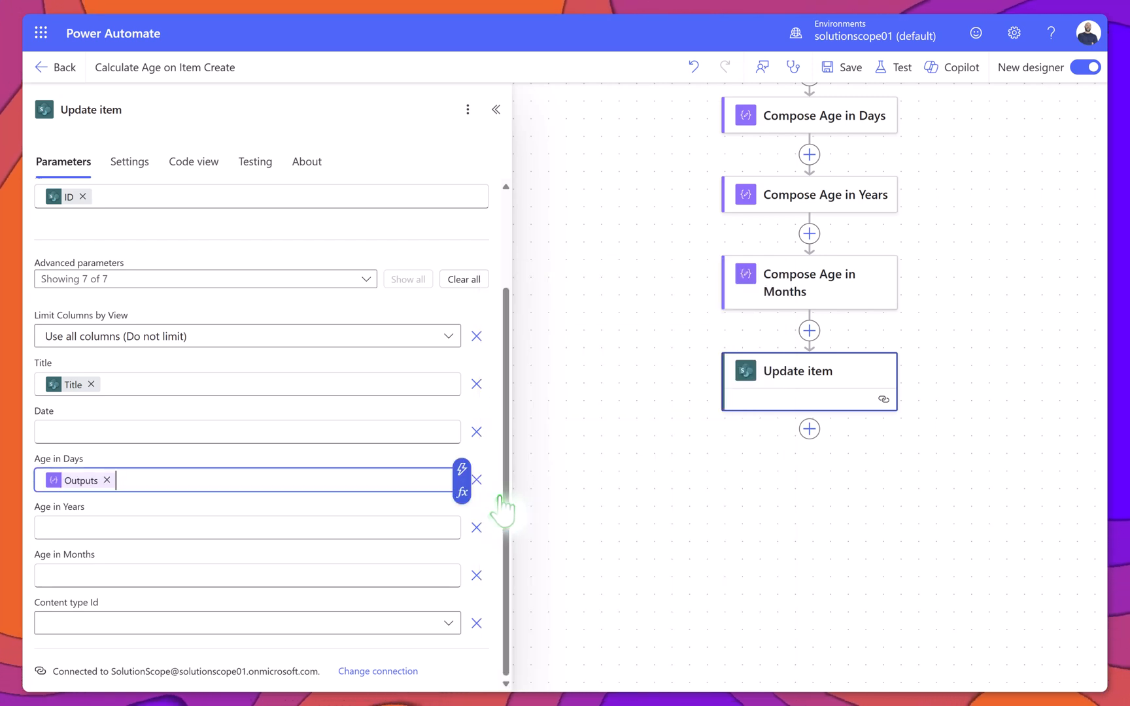
left_click(245, 527)
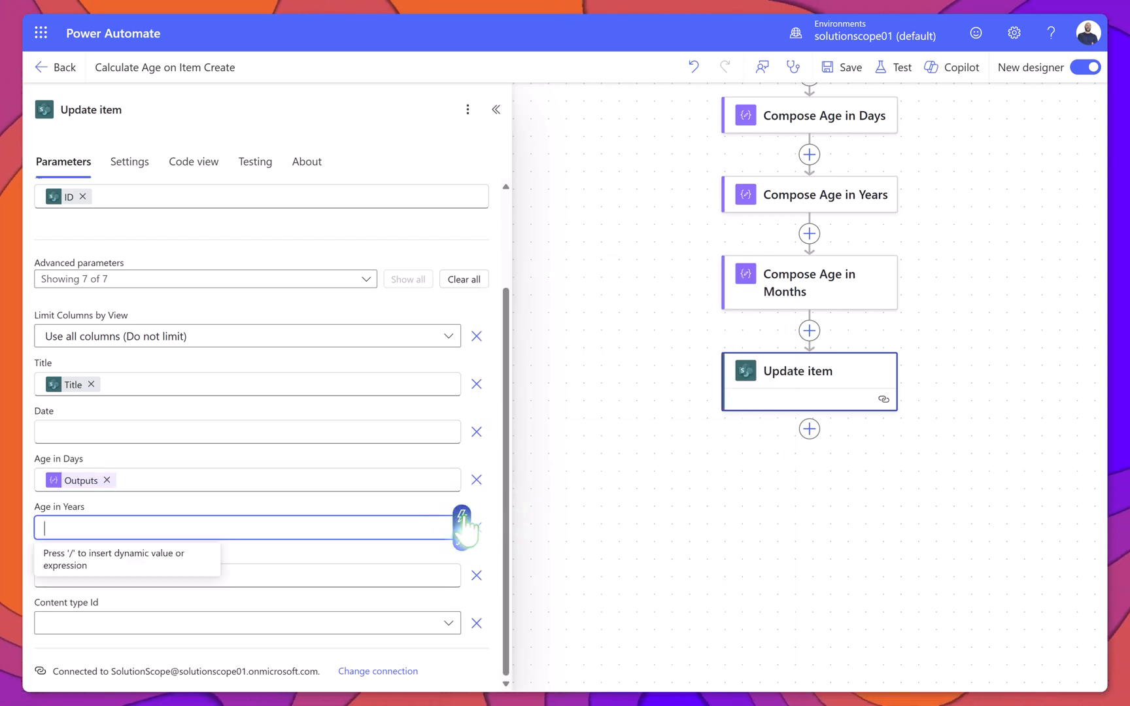
left_click(462, 517)
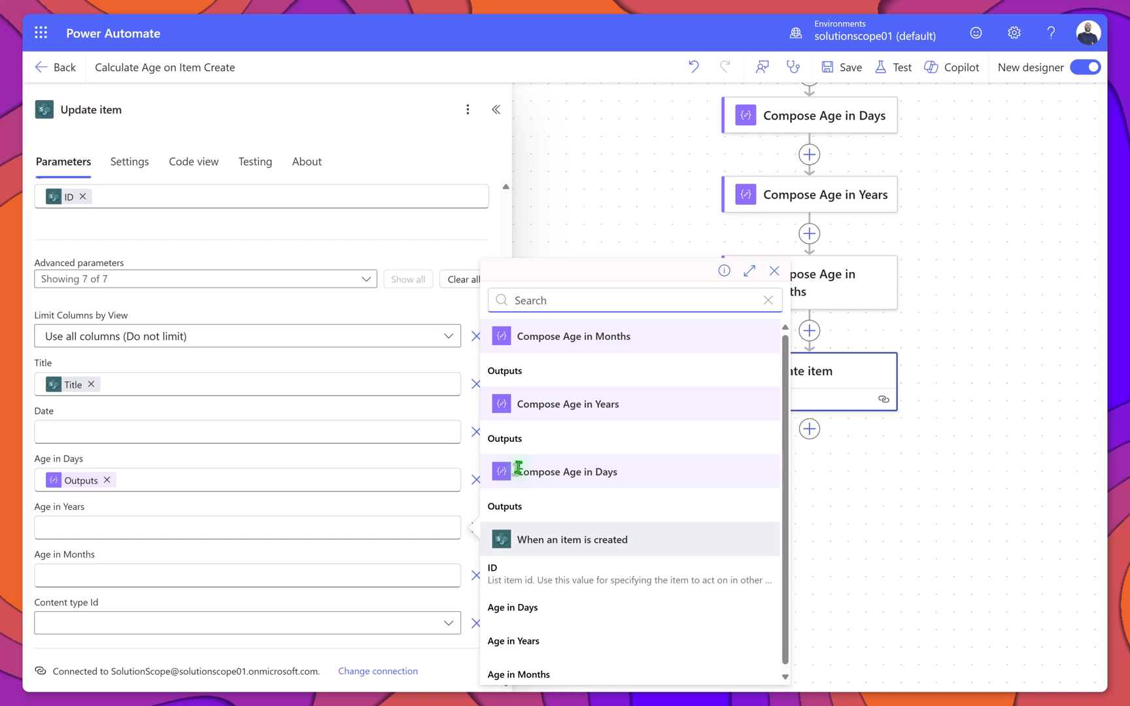
left_click(568, 405)
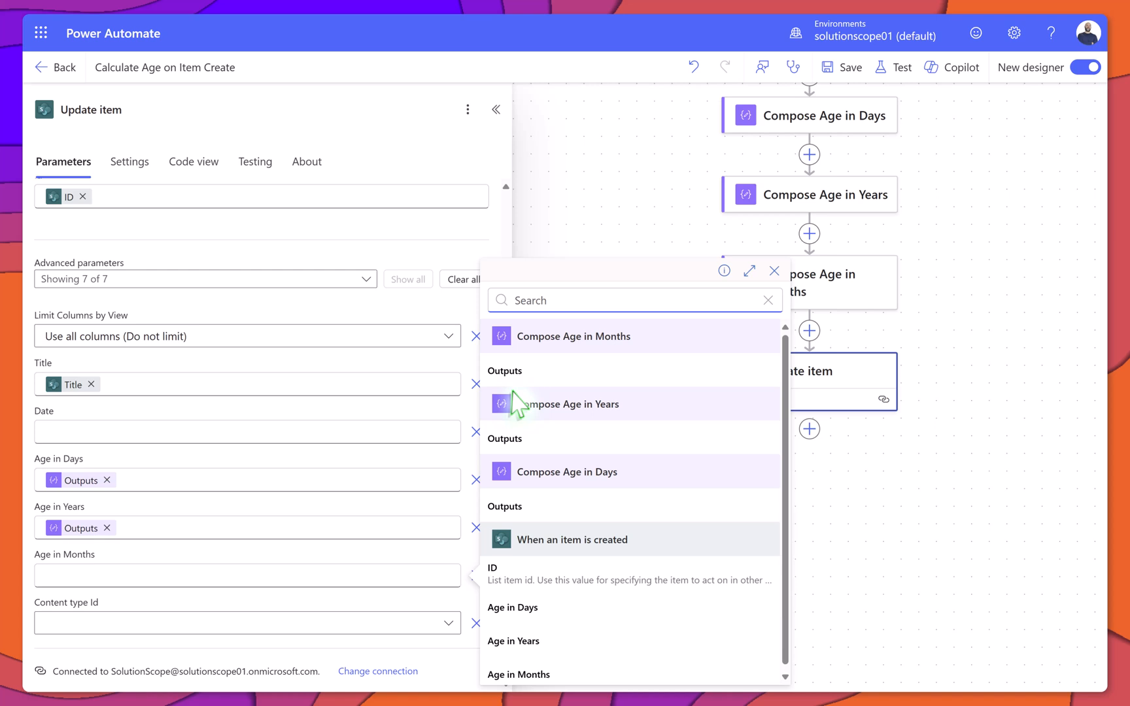
left_click(573, 335)
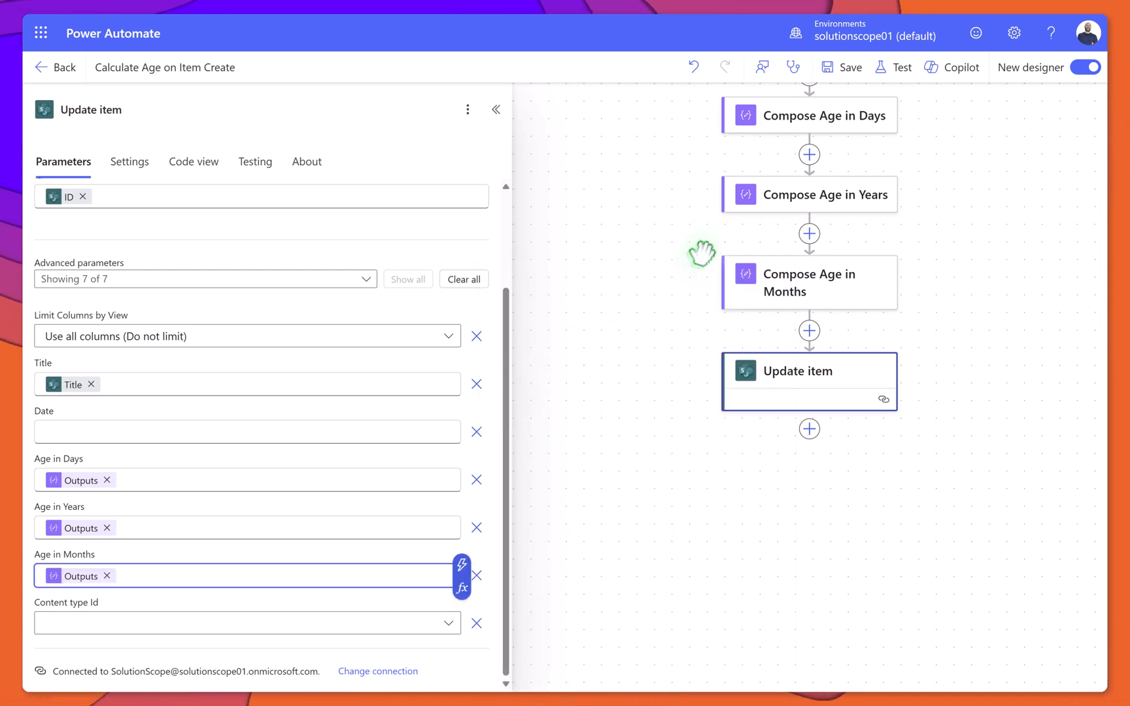
Step: Save the flow and return to the Age Tracking list
left_click(840, 67)
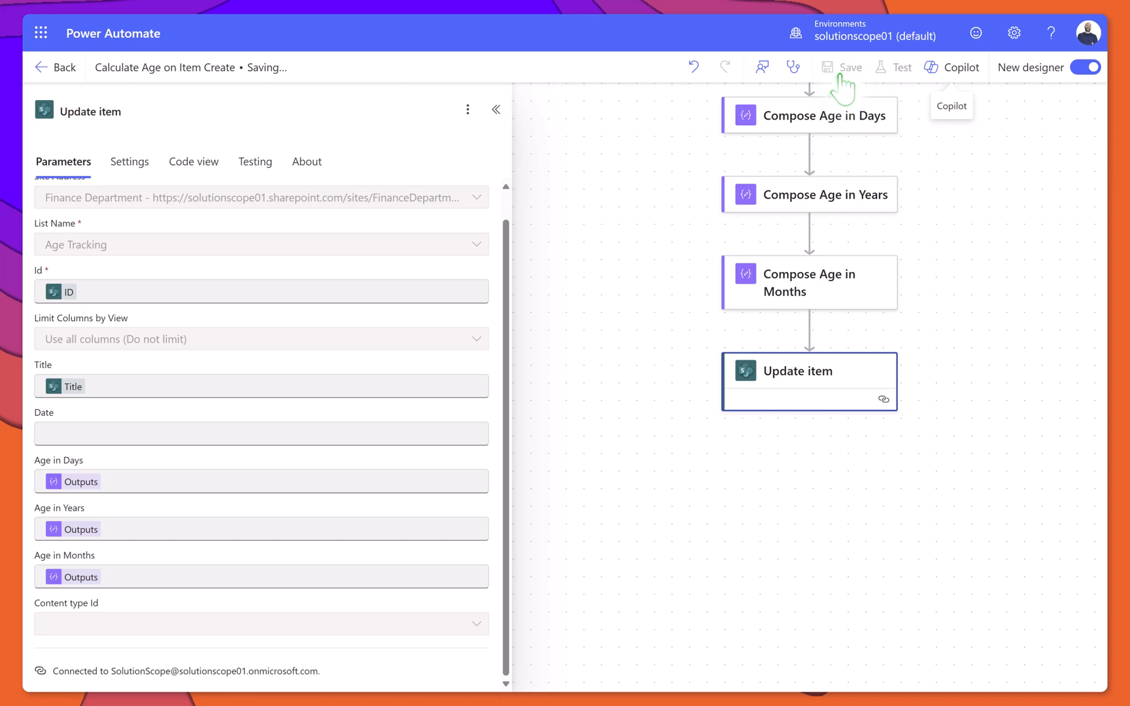
left_click(842, 67)
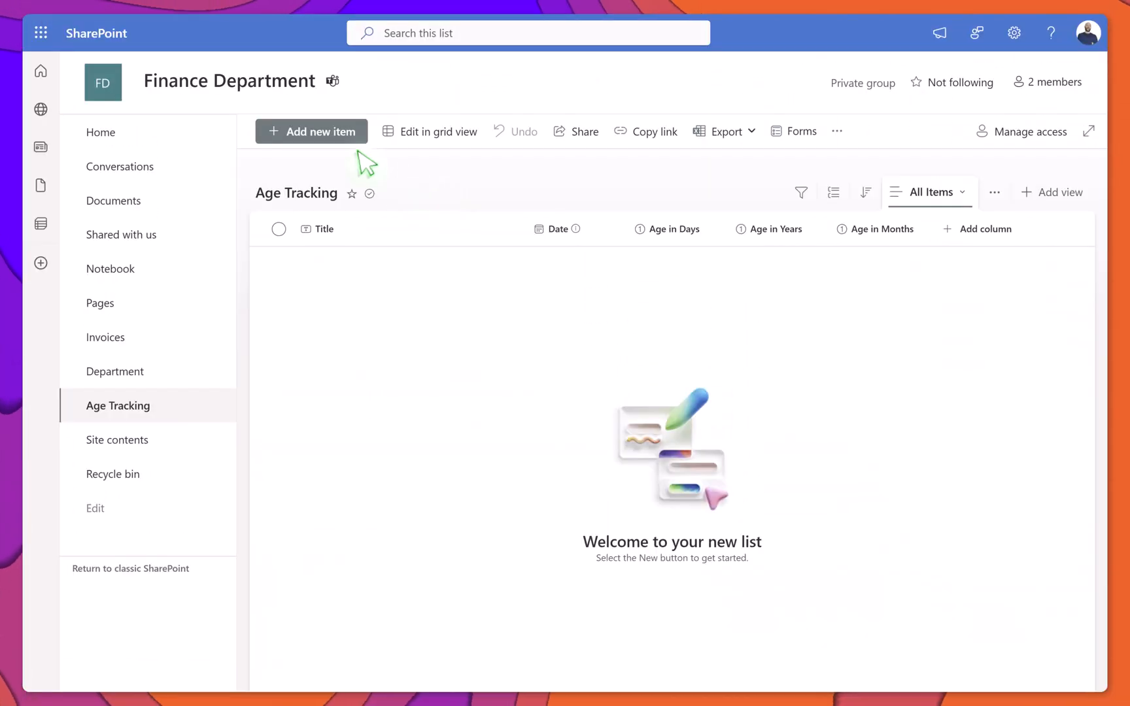
Step: Add the item 'Last Time the Toronto Maple Leafs Won the Stanley Cup' dated 5/2/1967
left_click(312, 131)
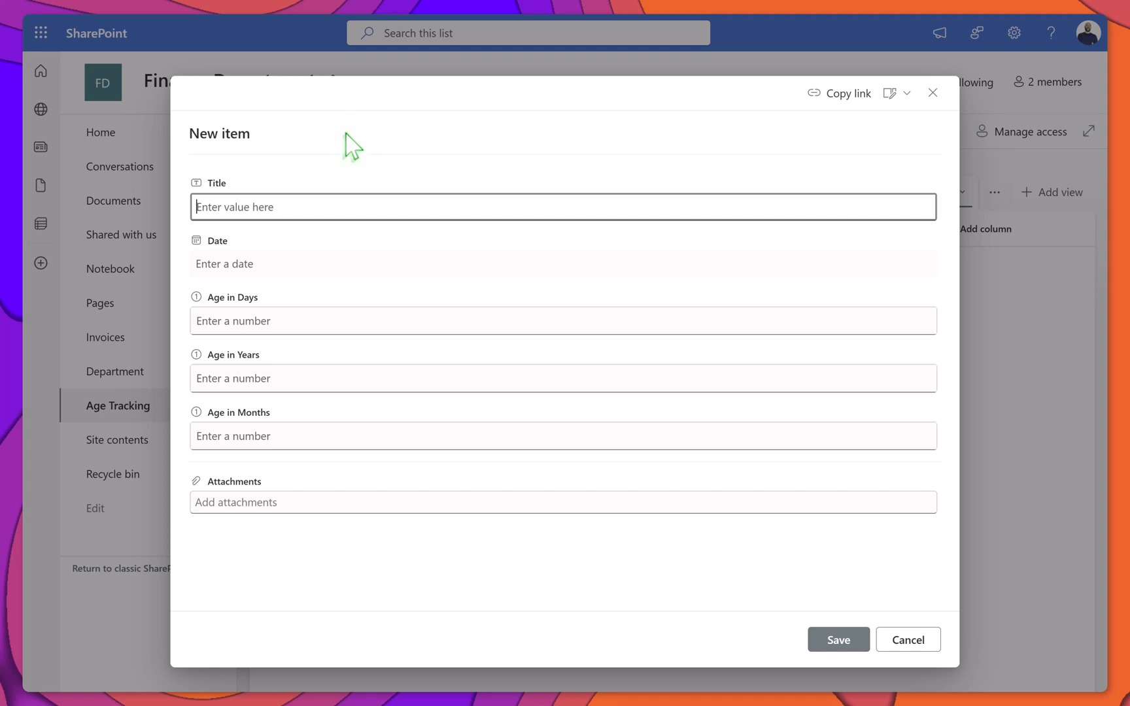
type("Last Time the Toronto Maple Leafs Won the Stanley Cup")
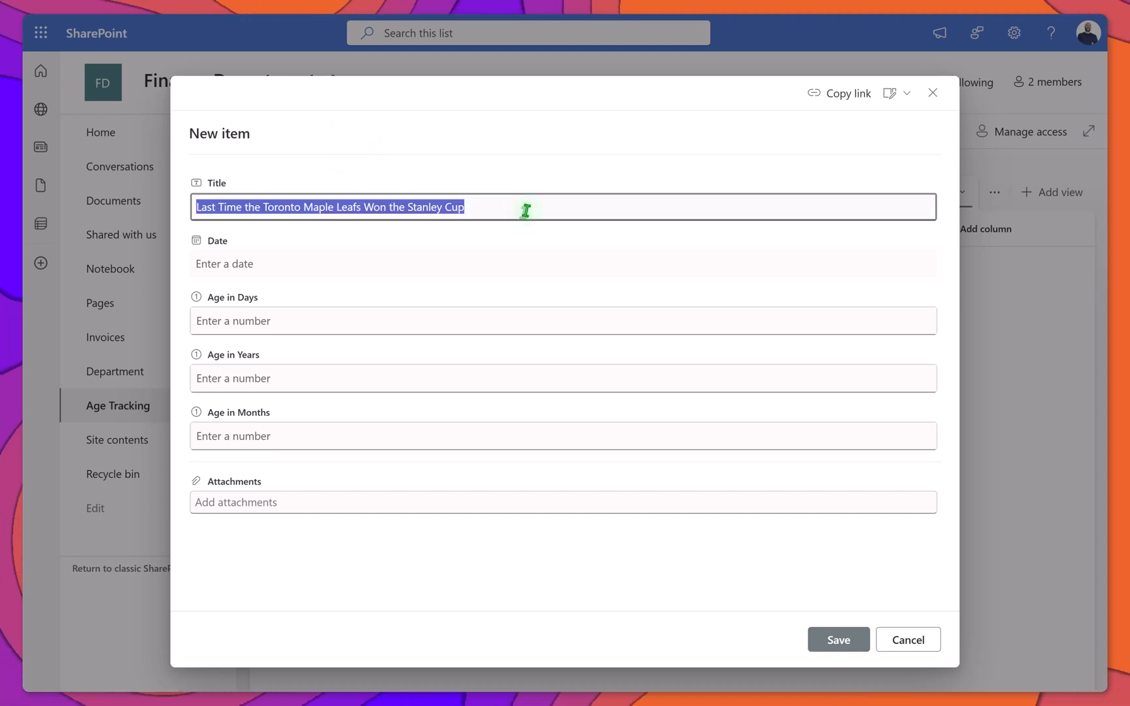
left_click(563, 263)
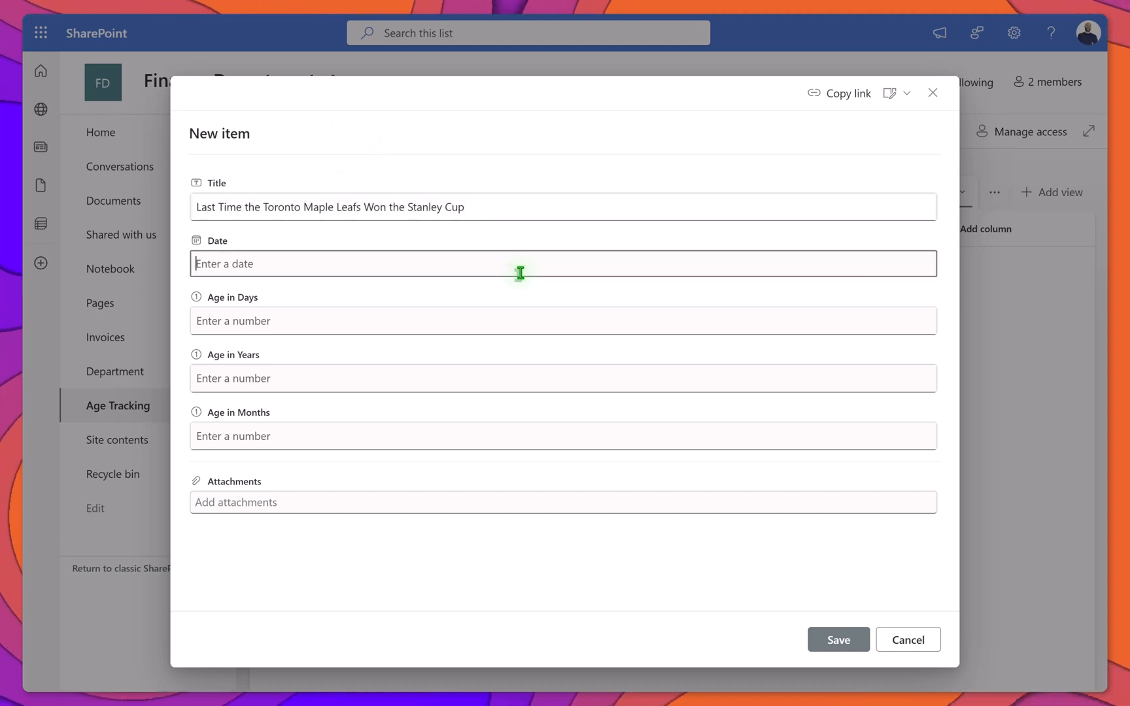
type("5/2/1967")
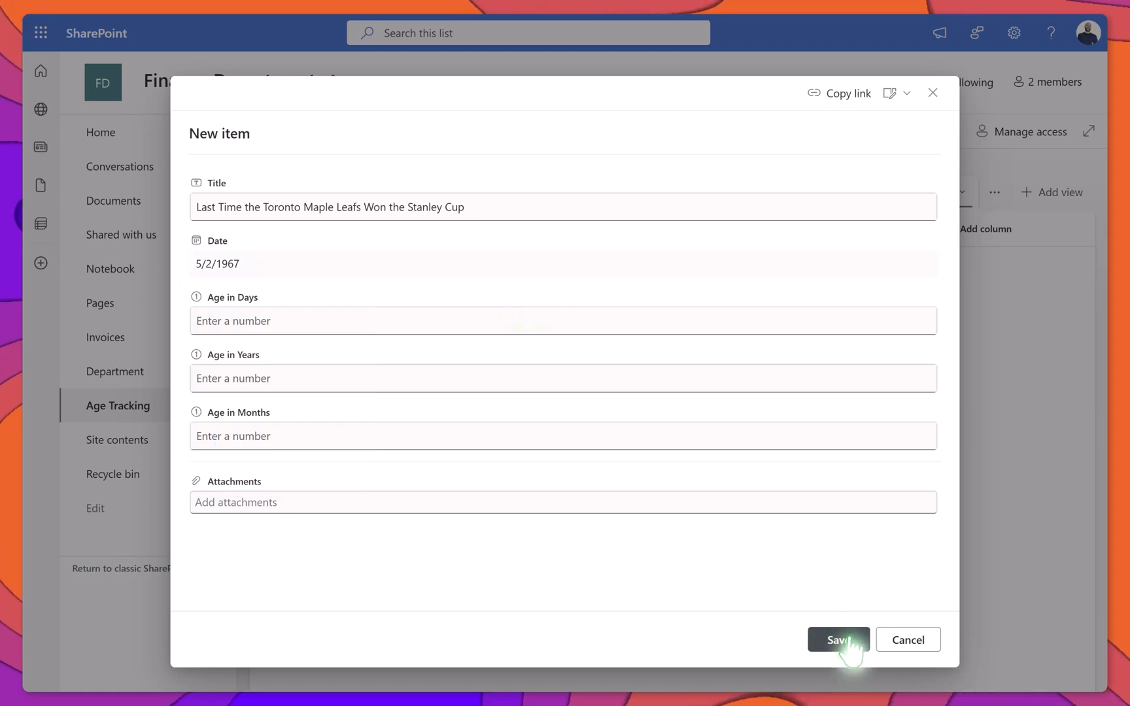
left_click(837, 640)
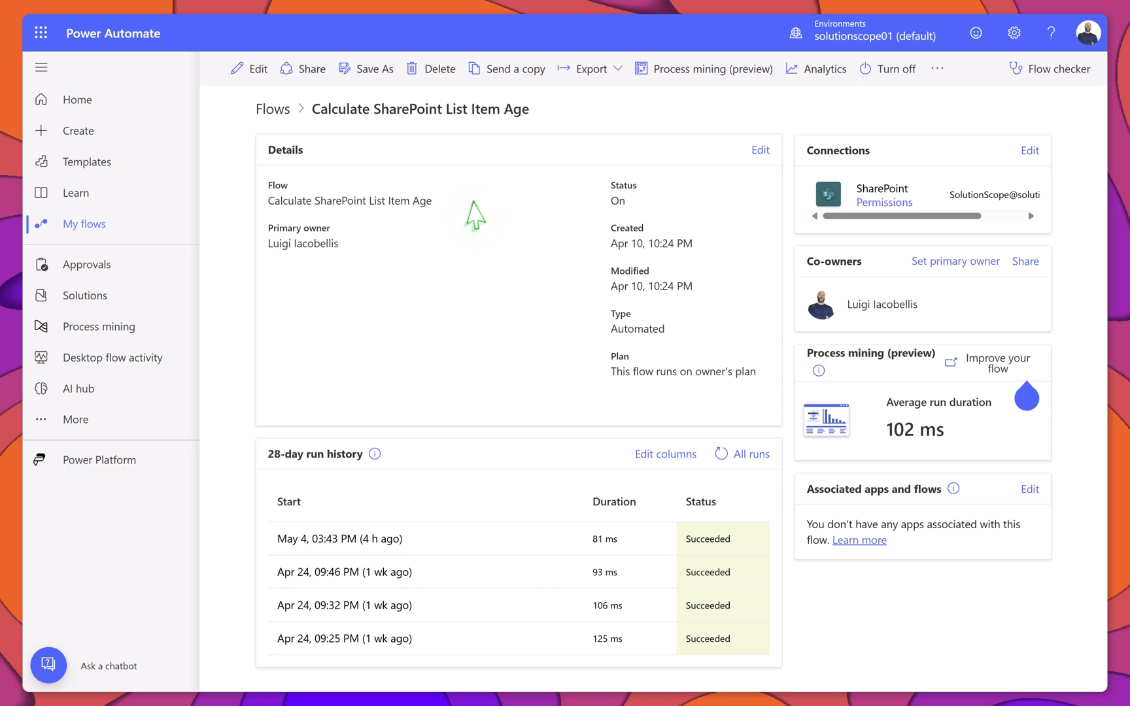
Step: Refresh the flow's run history and reload the list to see the result
left_click(742, 454)
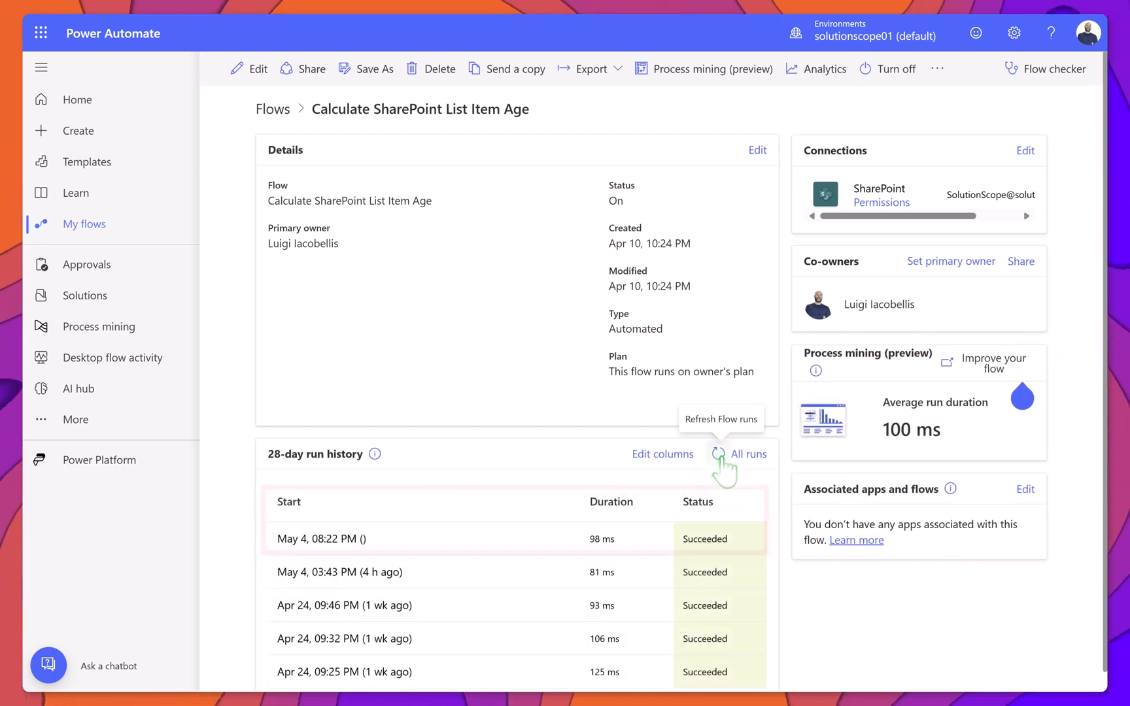
right_click(519, 200)
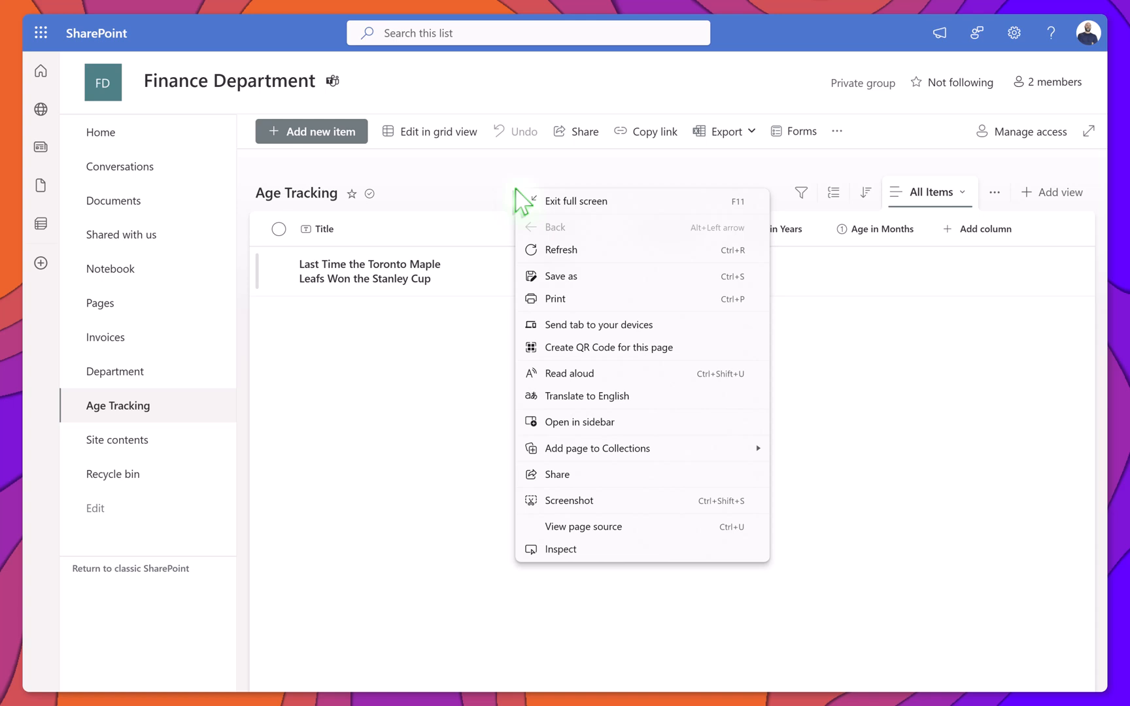